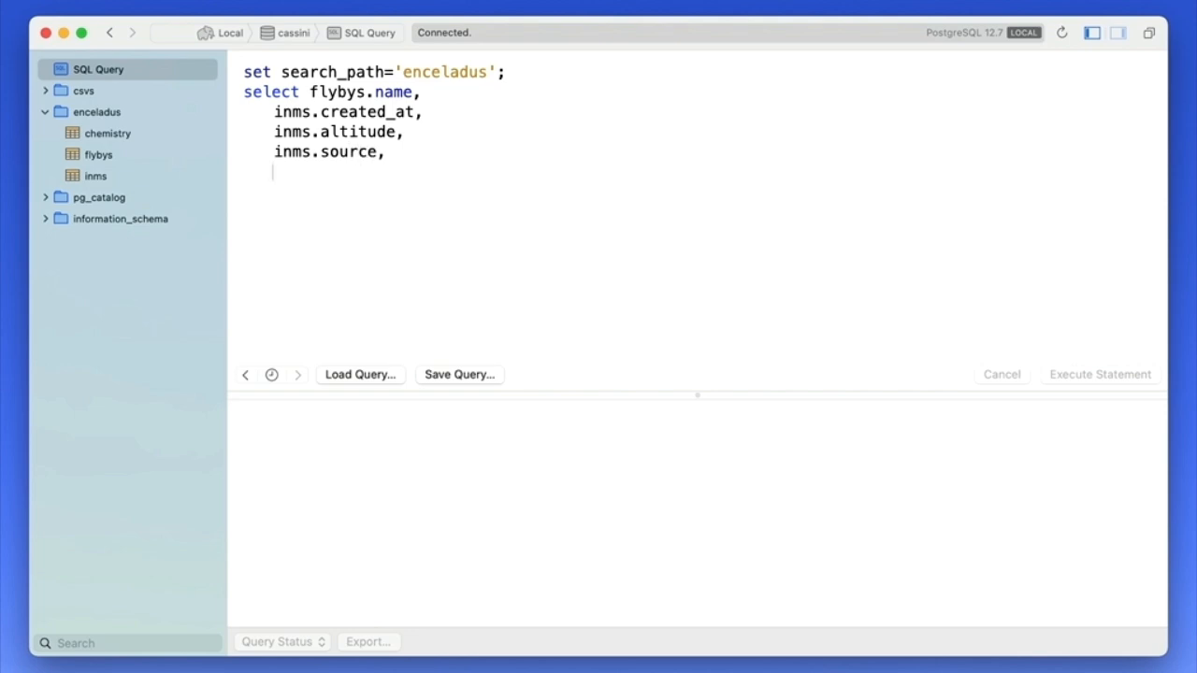
- Select chemistry.formula and inms.low_sensitivity_count, joining inms on flyby_id and chemistry on molecular_weight = inms.mass
text(chemistry.formula,)
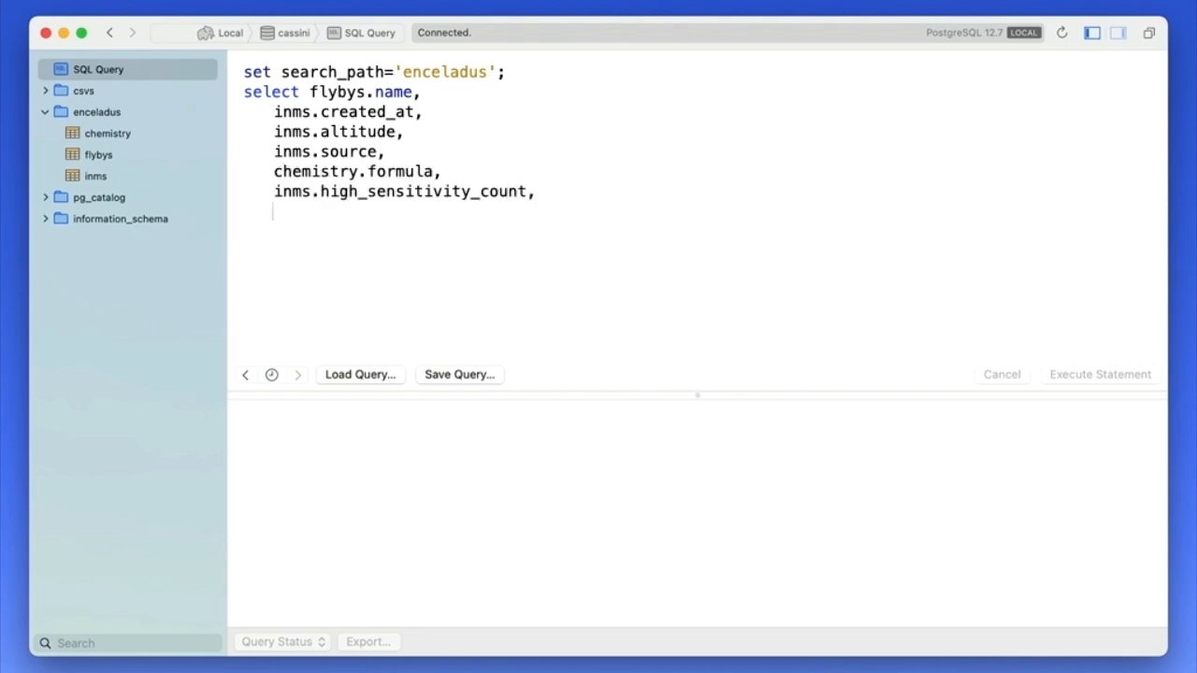
text(inms.low_sensitivity_count)
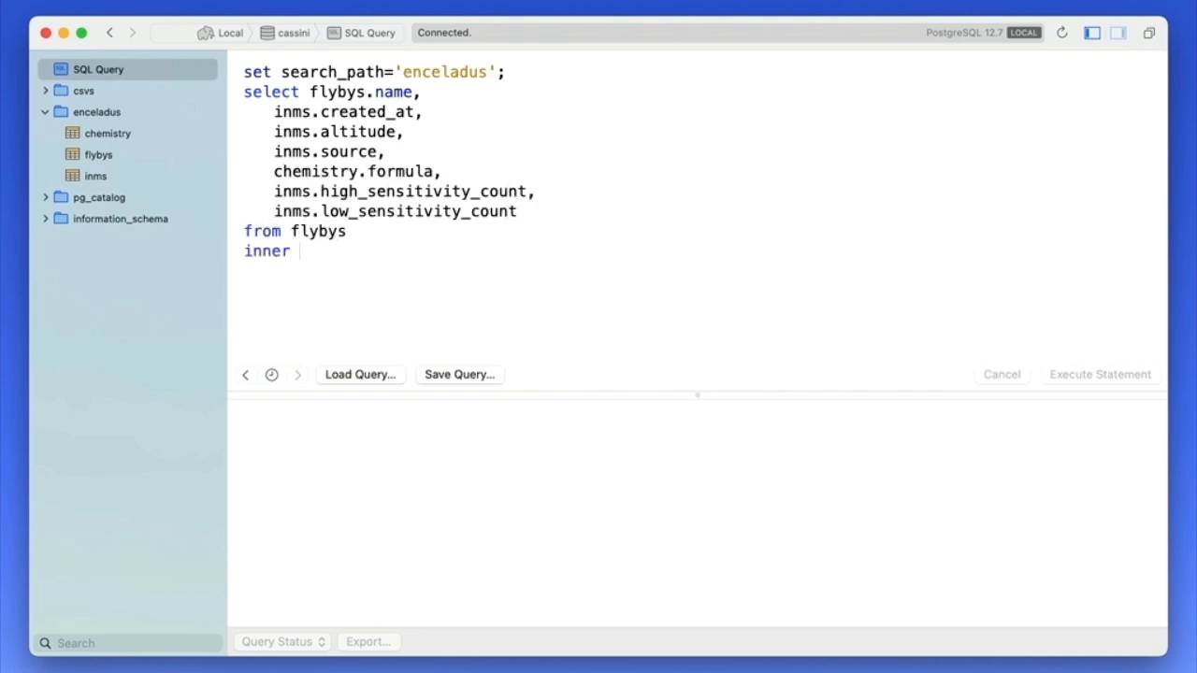
text(join inms on flyby_id = flybys.id)
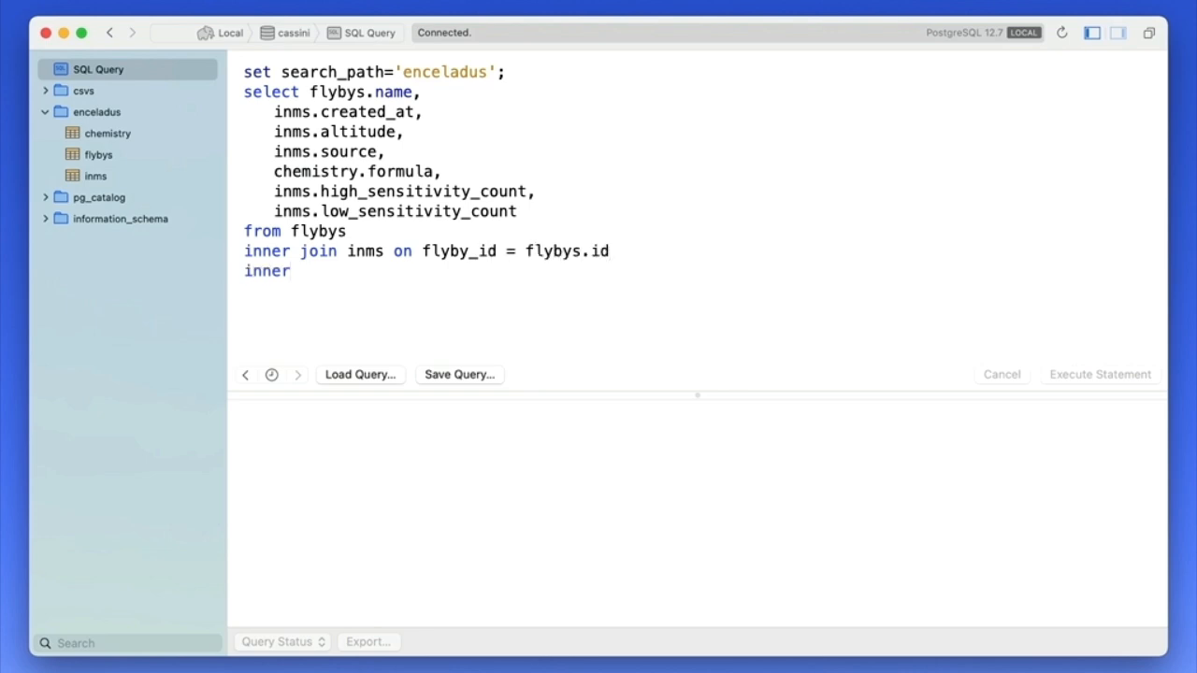
text(join chemistry on chemistry.molecul)
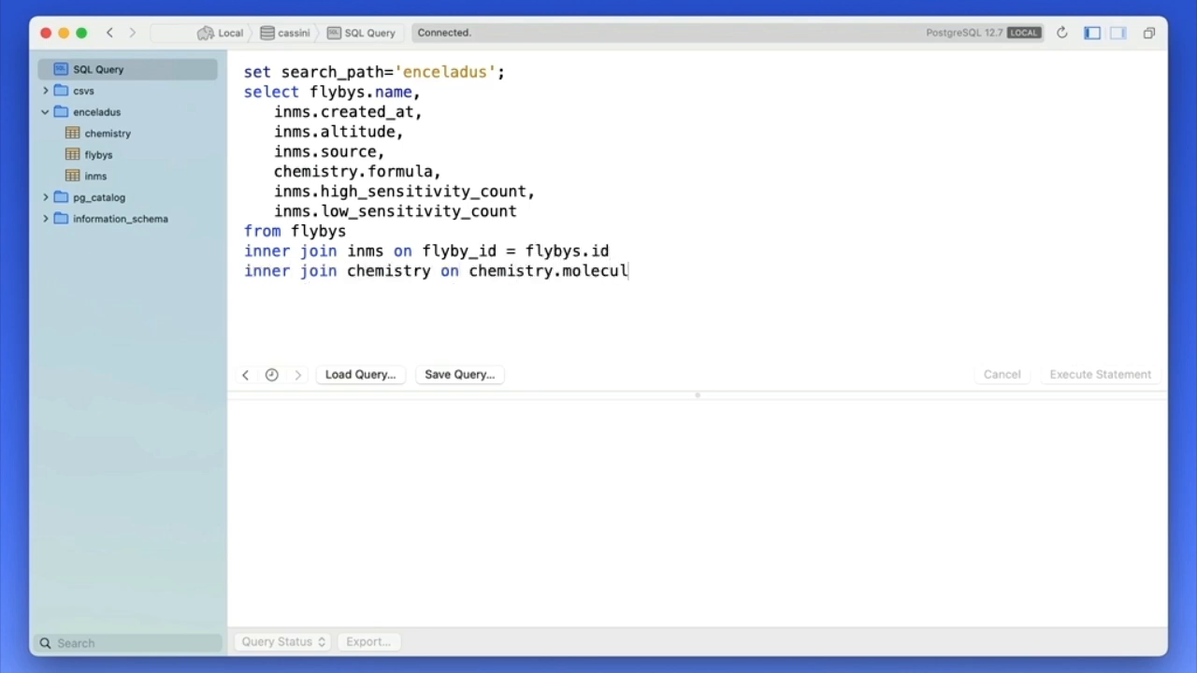
text(ar_weight = inms.mass)
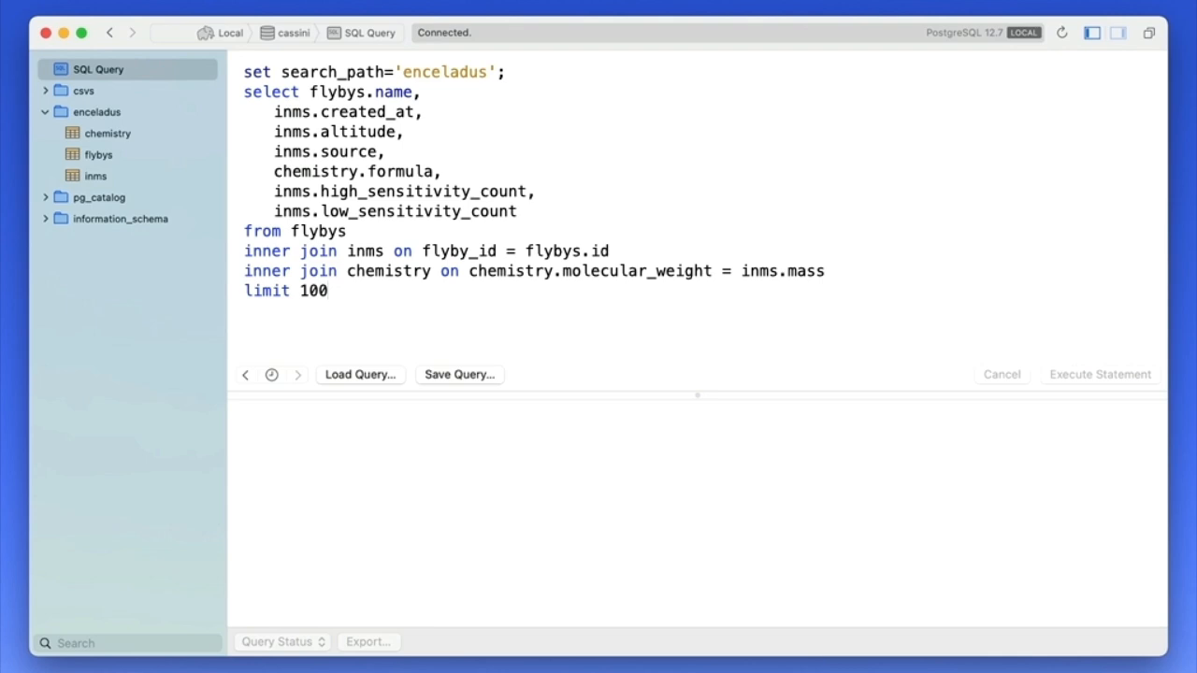
click(1100, 375)
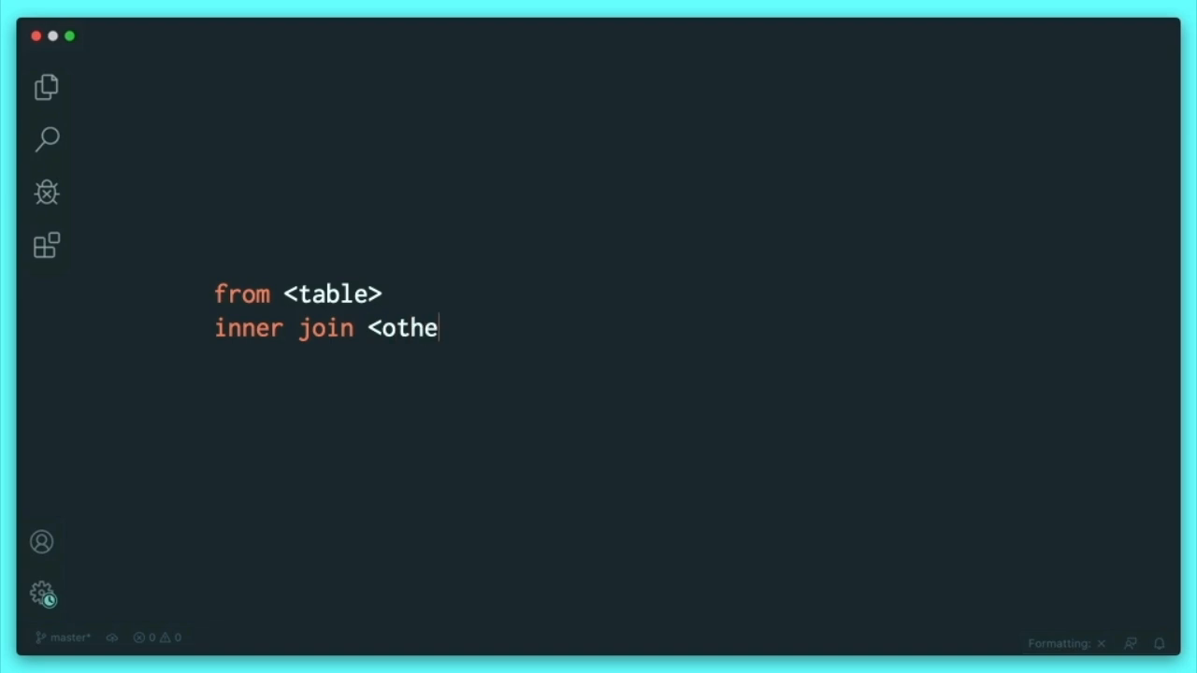
- Extend the join template to 'inner join <other_table> on <field> = <other_field>'
text(r_table> on)
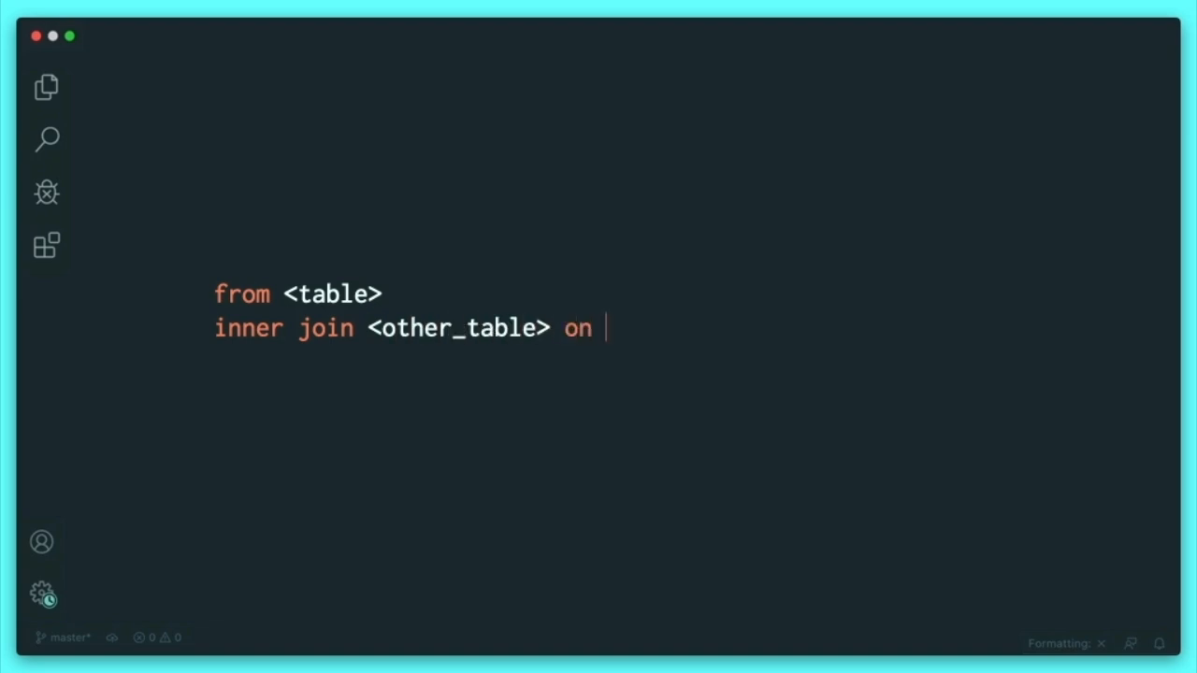
text(<field> = <othe)
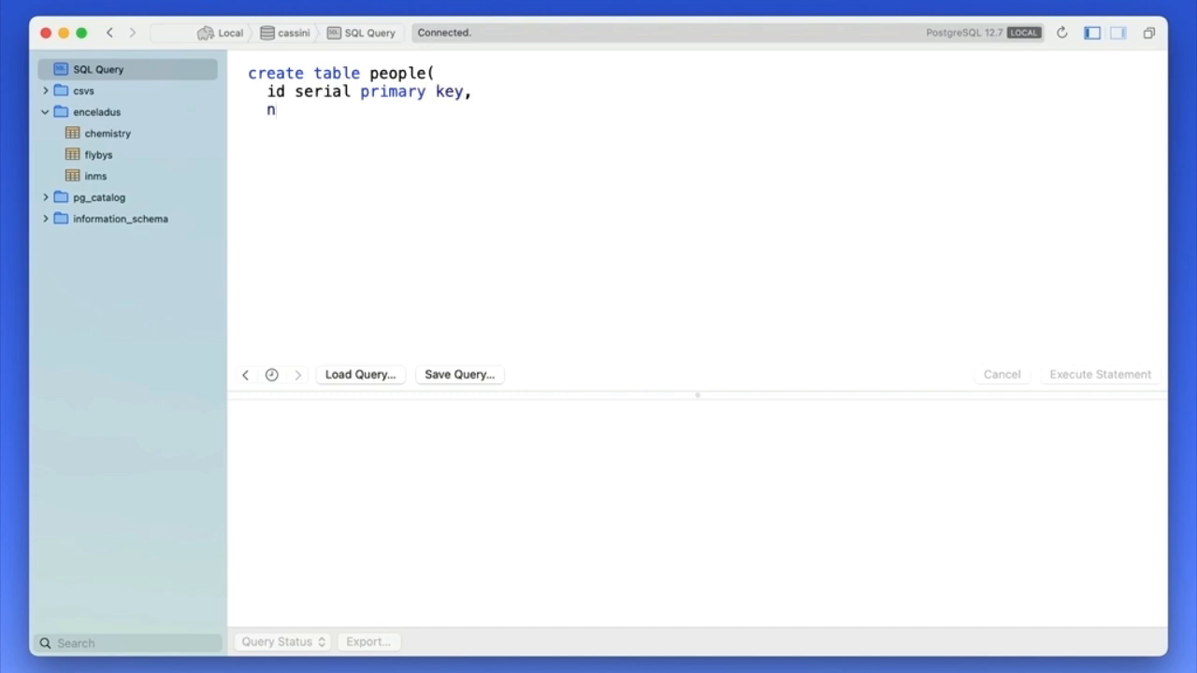
- Define people and jobs tables, each with a 'name text not null' column
text(ame text not null)
text(create table job)
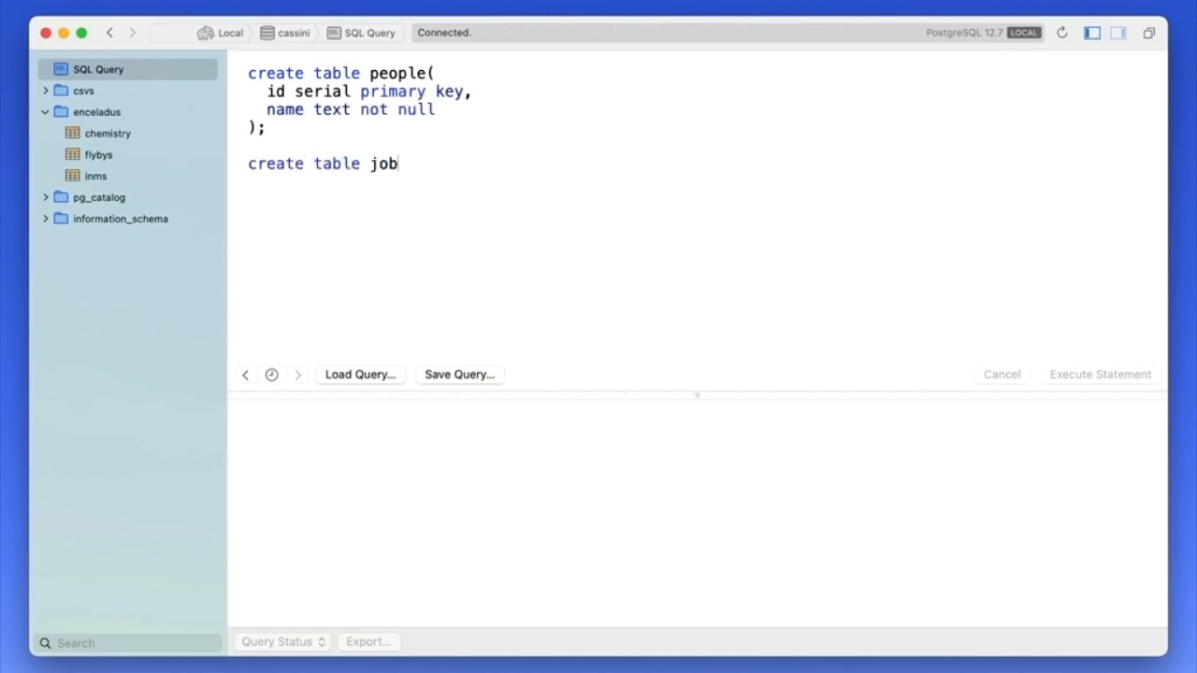
text(s()
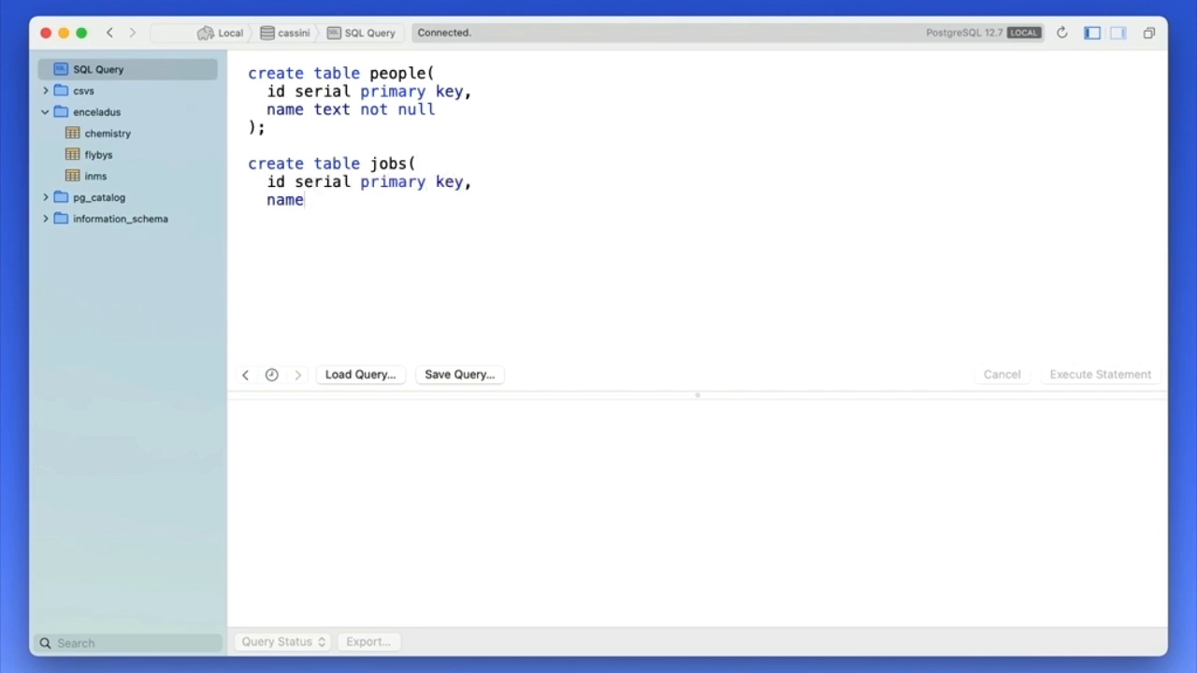
text(text not null)
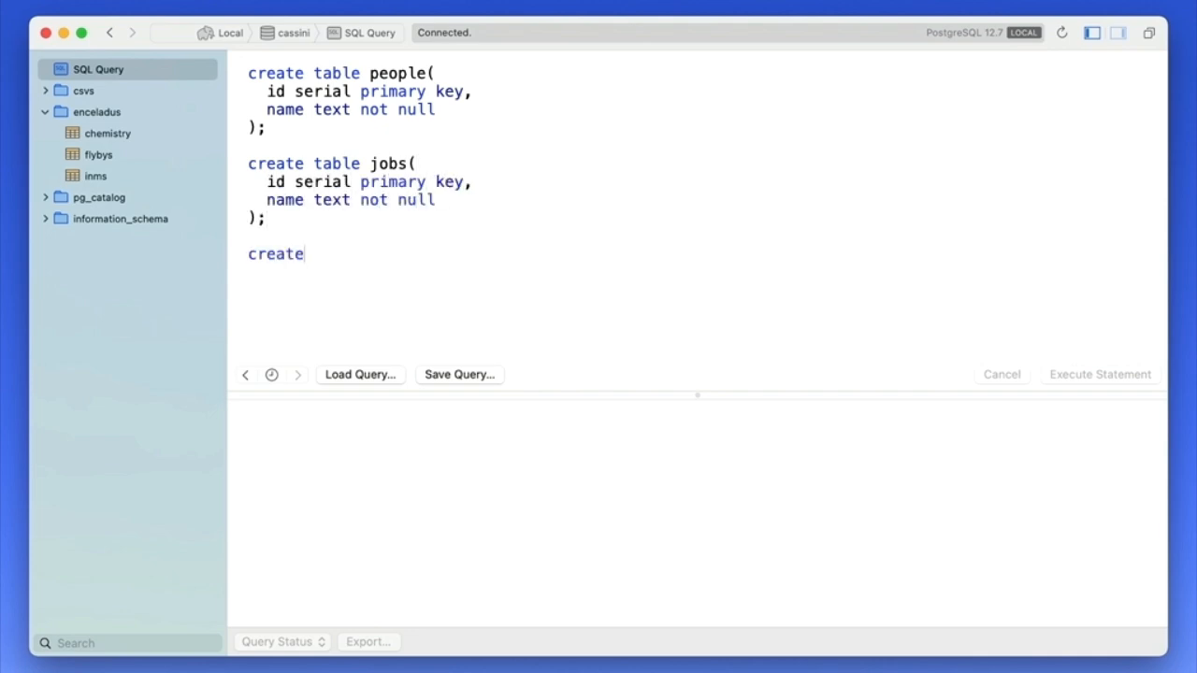
- Define the assignments table with people_id referencing people(id), then run the script
text(table assignments()
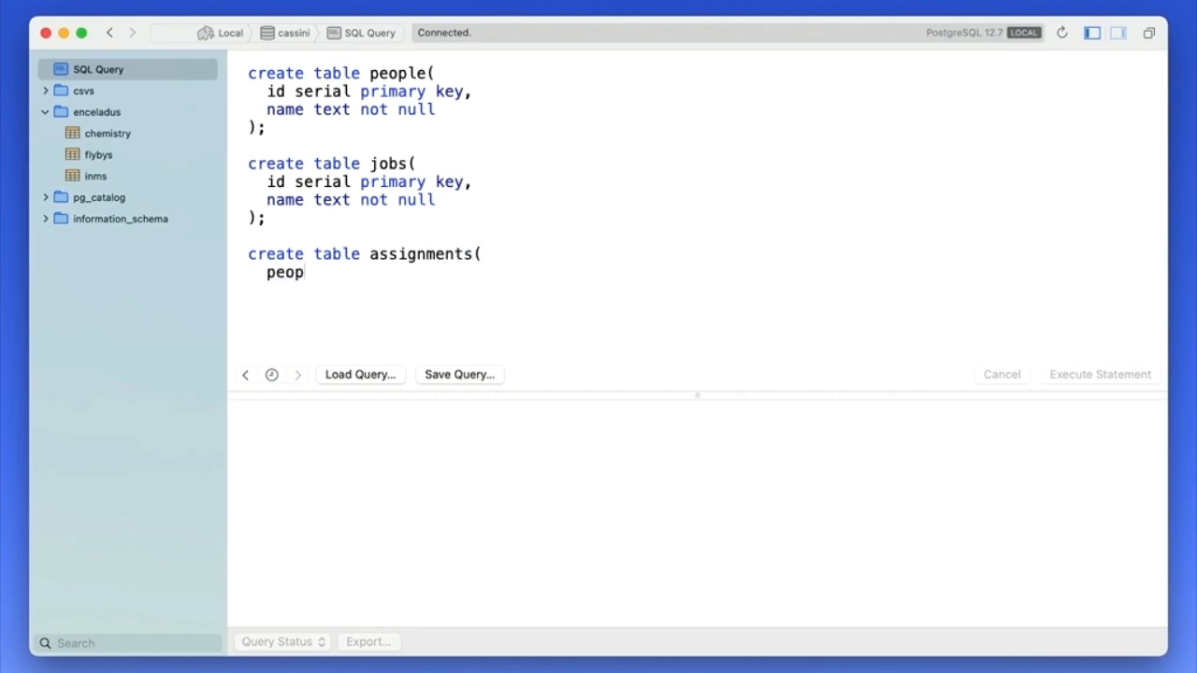
text(le_id int not null refe)
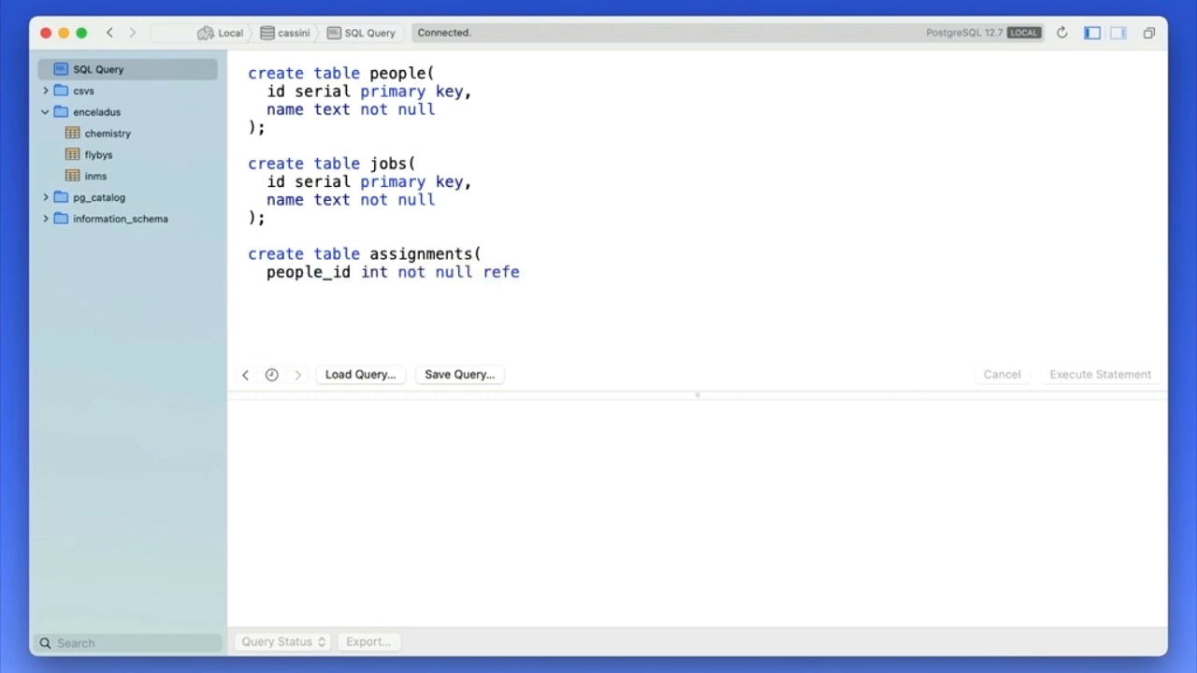
text(rences people(id),)
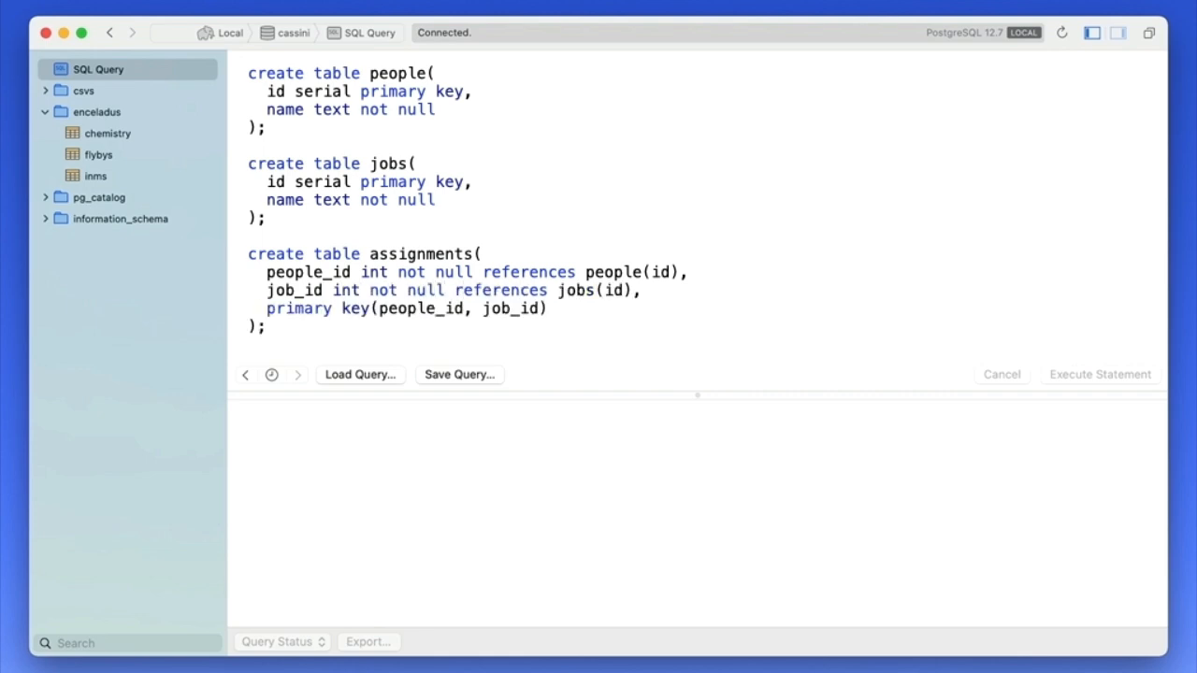
click(1100, 374)
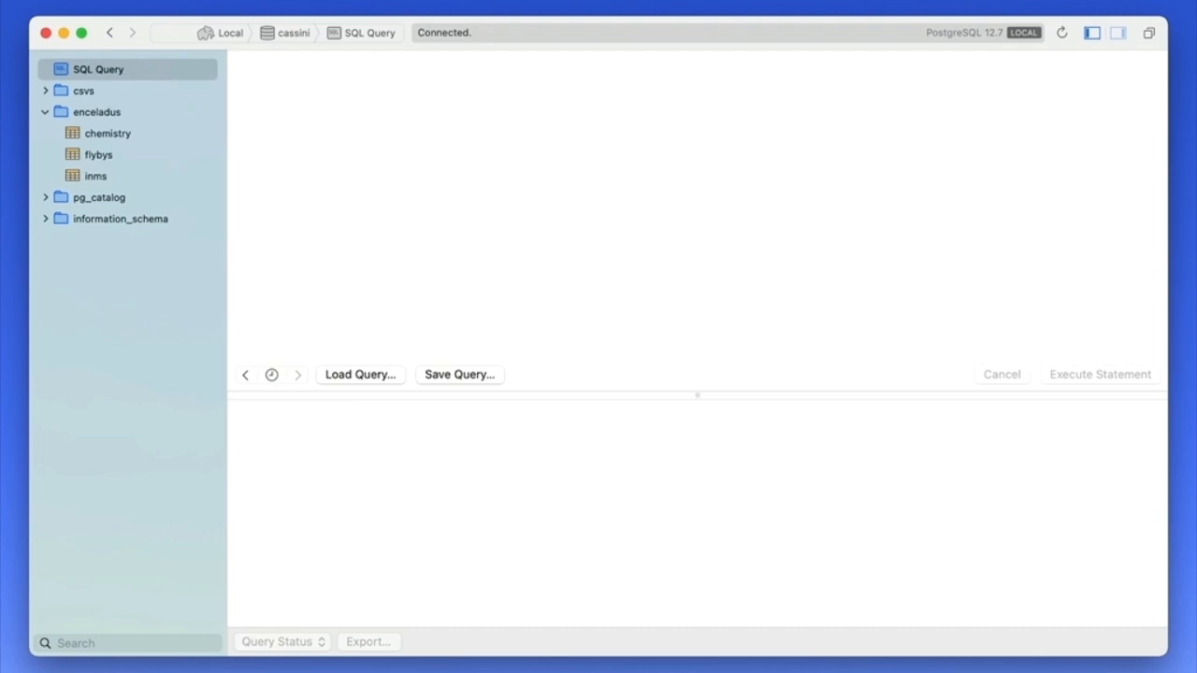
- Insert people names including 'Apple Dumpling' into people(name)
text(insert into peop)
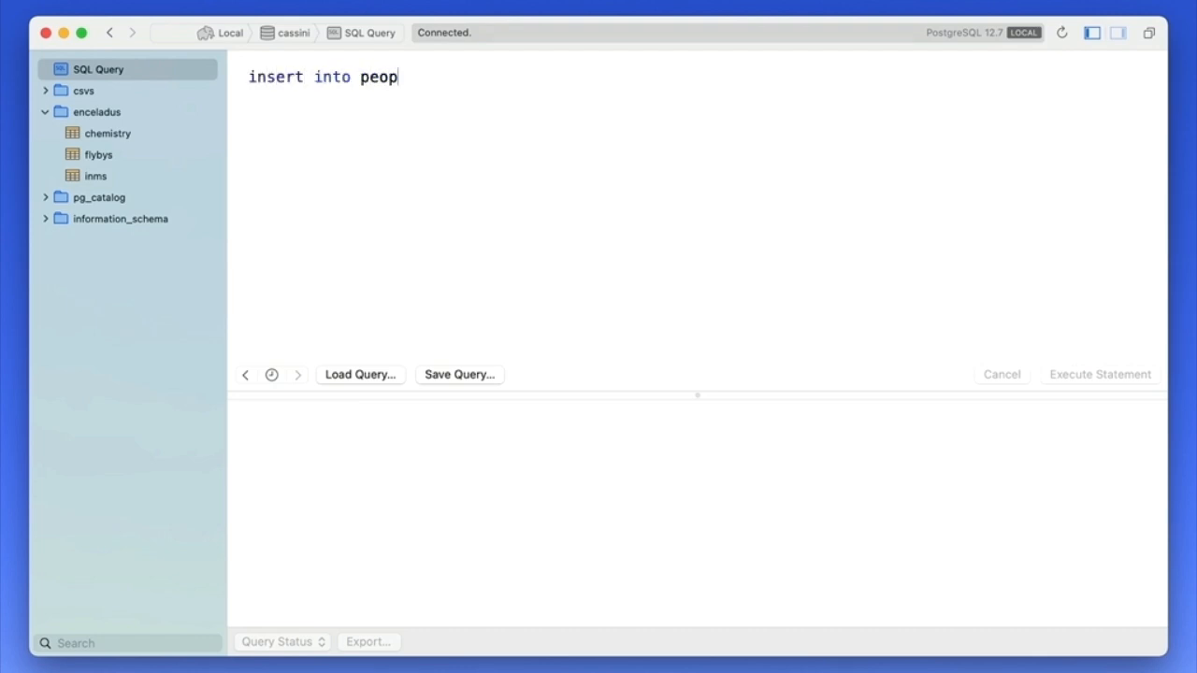
text(le(name))
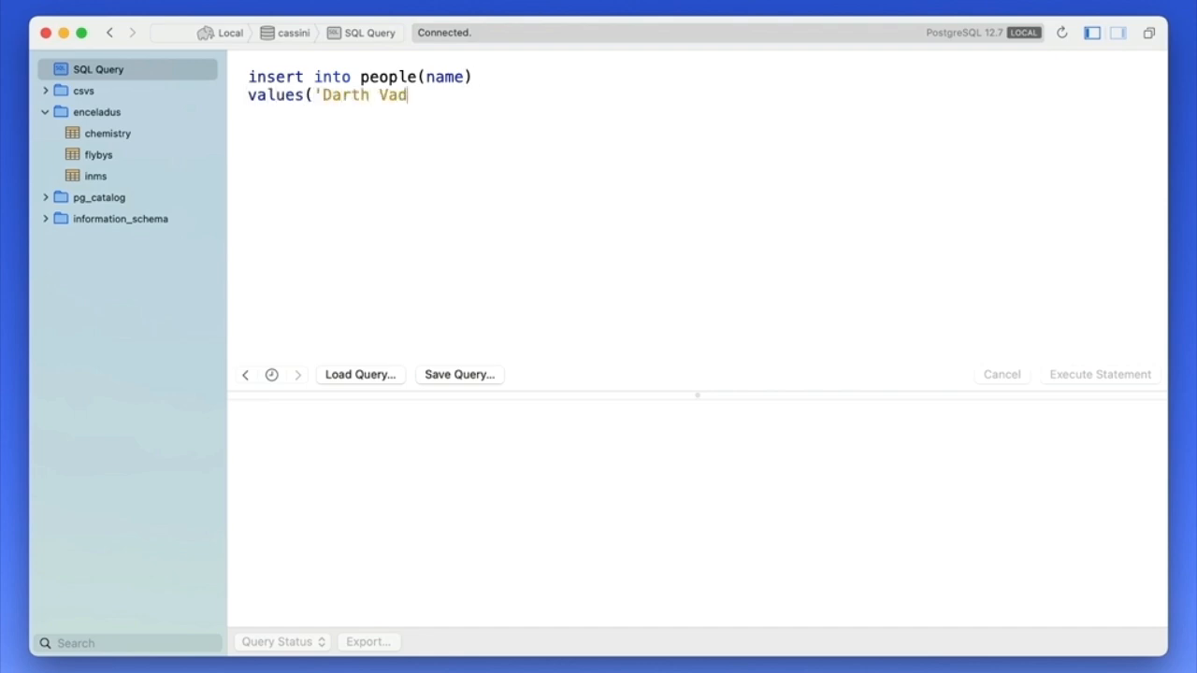
text(er'),('Apple Dumpling'),('Duke Leto'),('Totoro');)
text(insert)
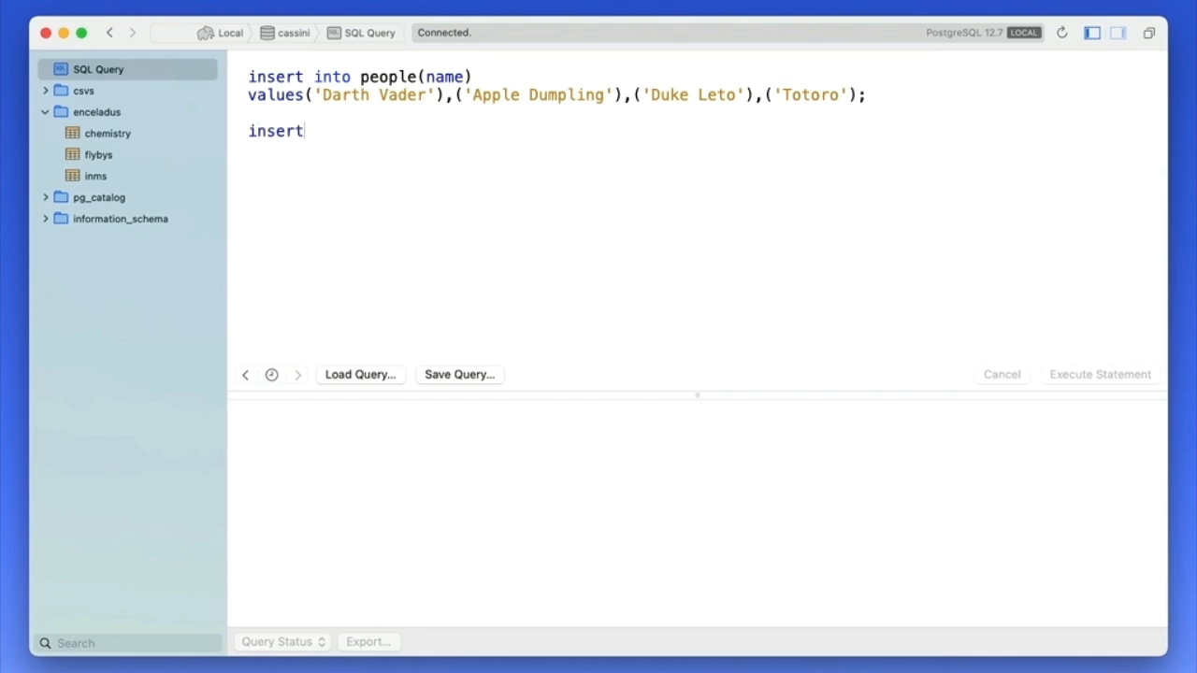
- Insert jobs including 'Control the Galaxy', 'Arrakis' and 'Play shakuhachi' into jobs(name)
text(into jobs(name))
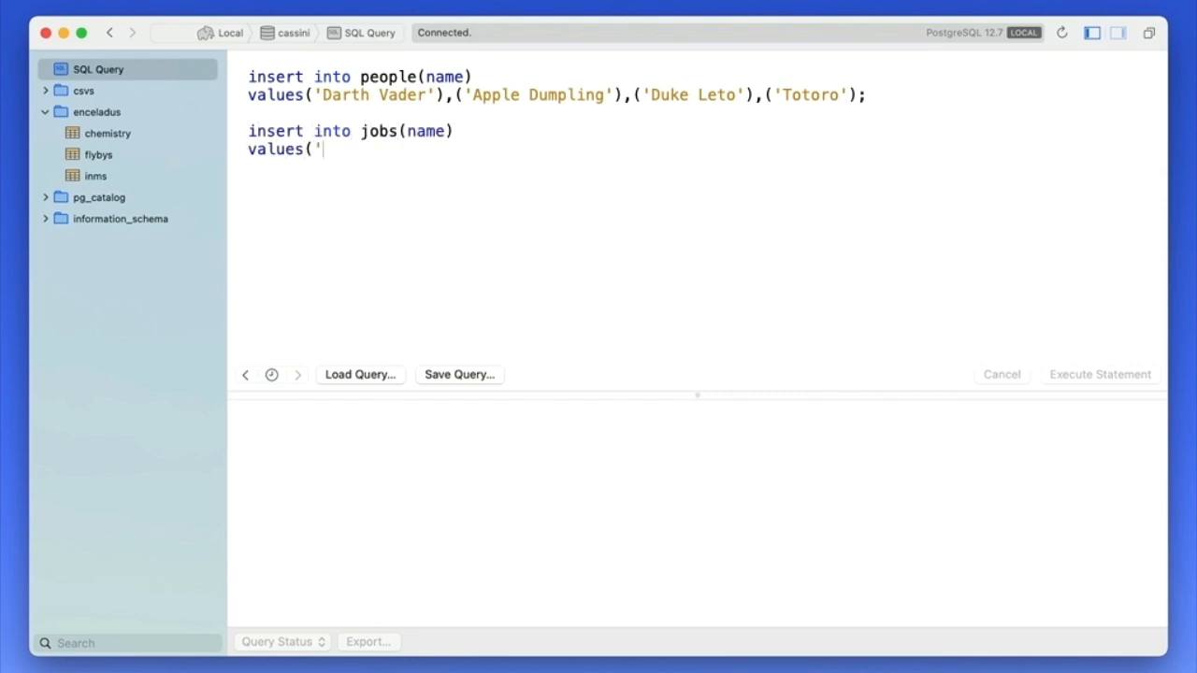
text(Control the Galaxy'),('Bake Apple Pies'),)
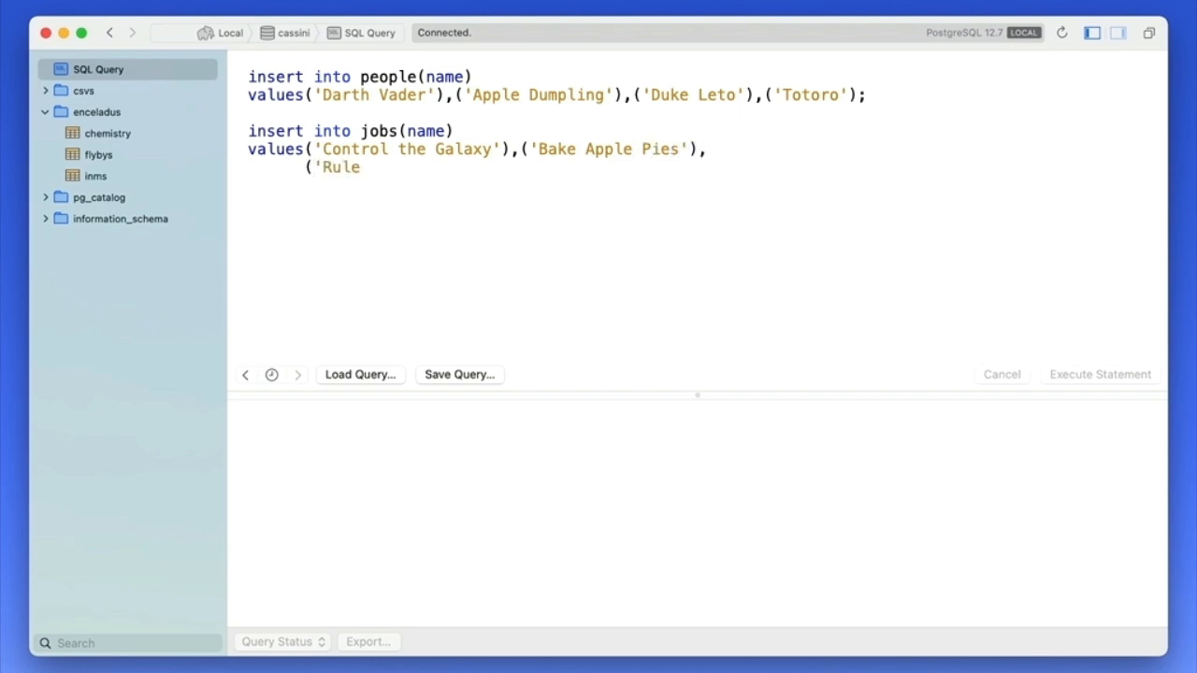
text(Arrakis'),('Play shakuhatchi in tree');)
text(insert into assignments(people_id, job_i)
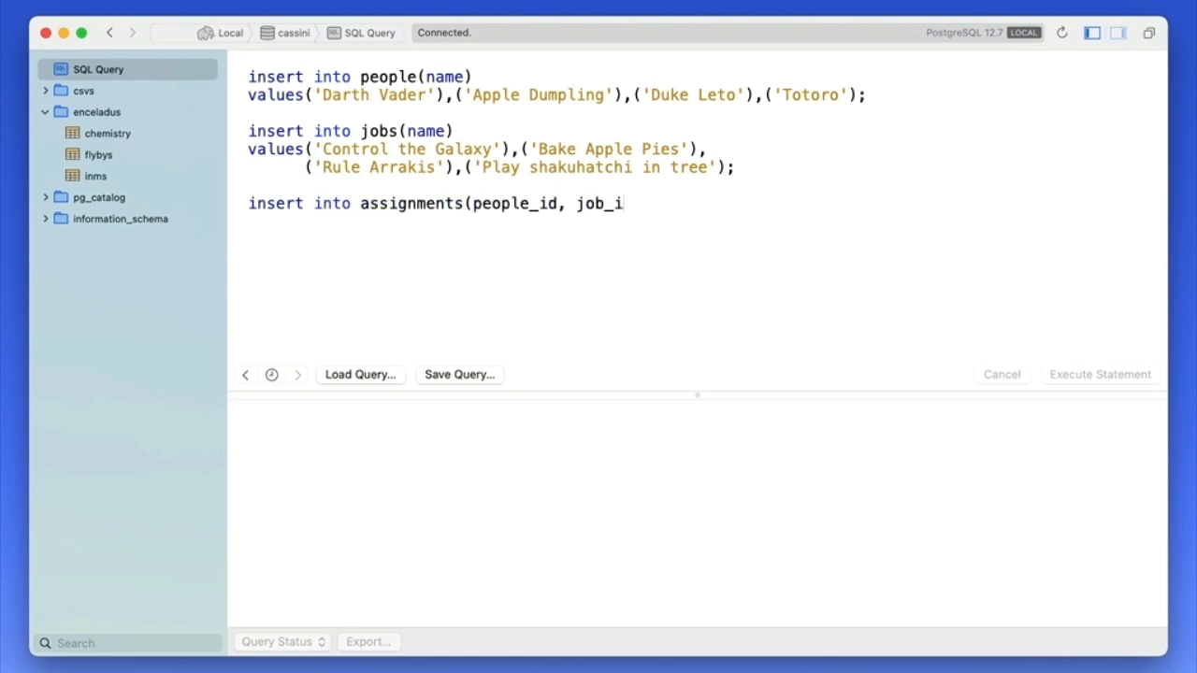
text(d))
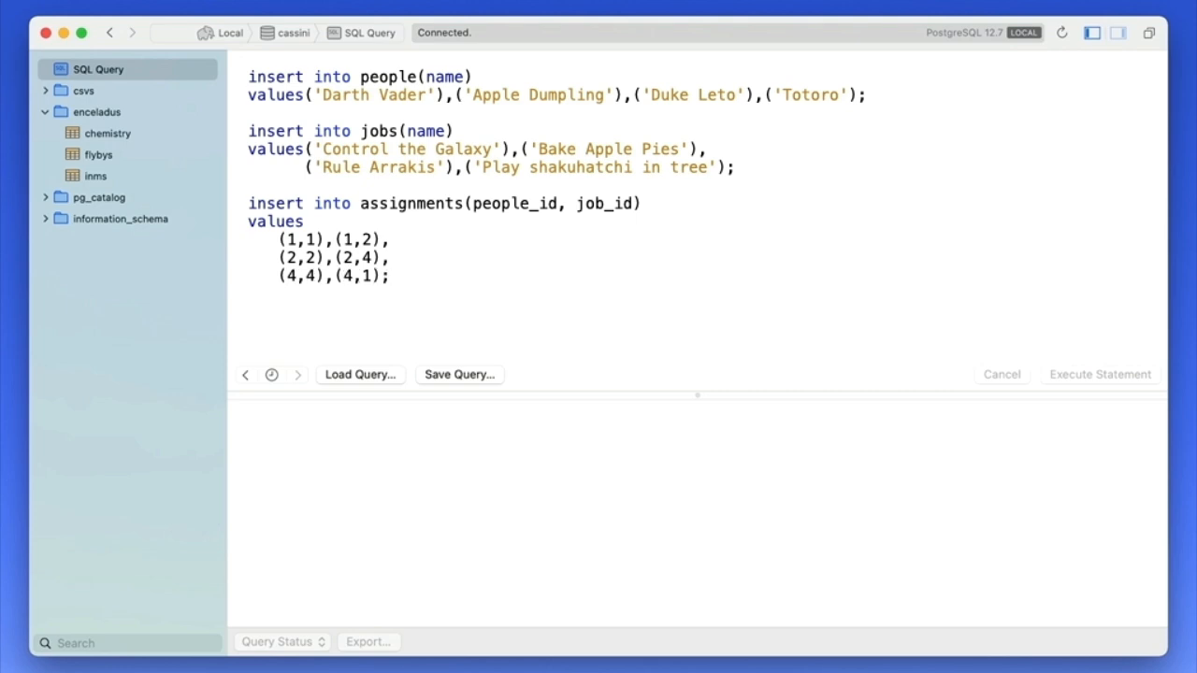
- Adjust the assignment pairs for person 4 and run the insert script
drag(277, 240, 374, 258)
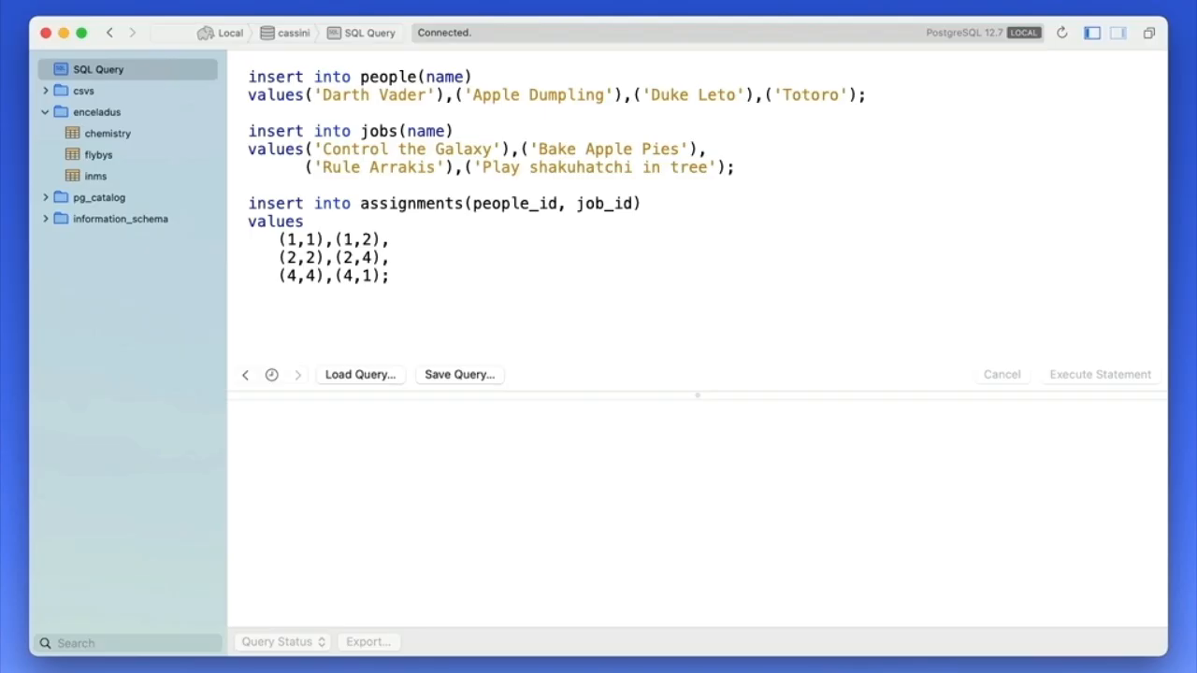
triple_click(333, 275)
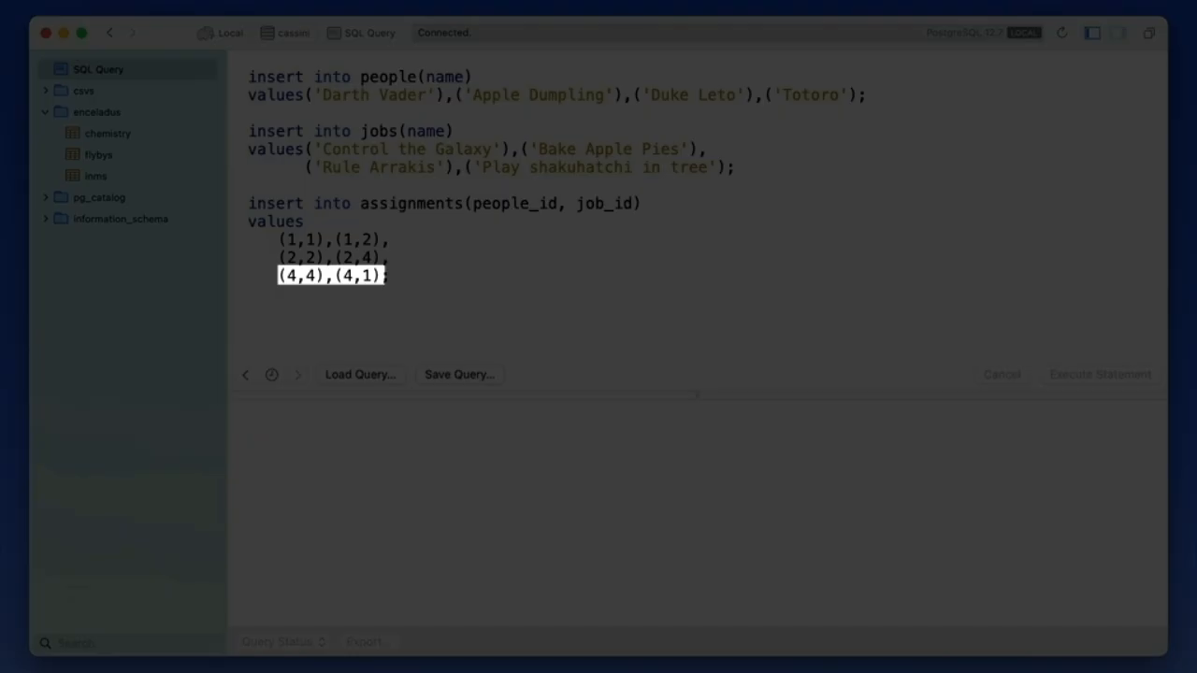
click(1099, 374)
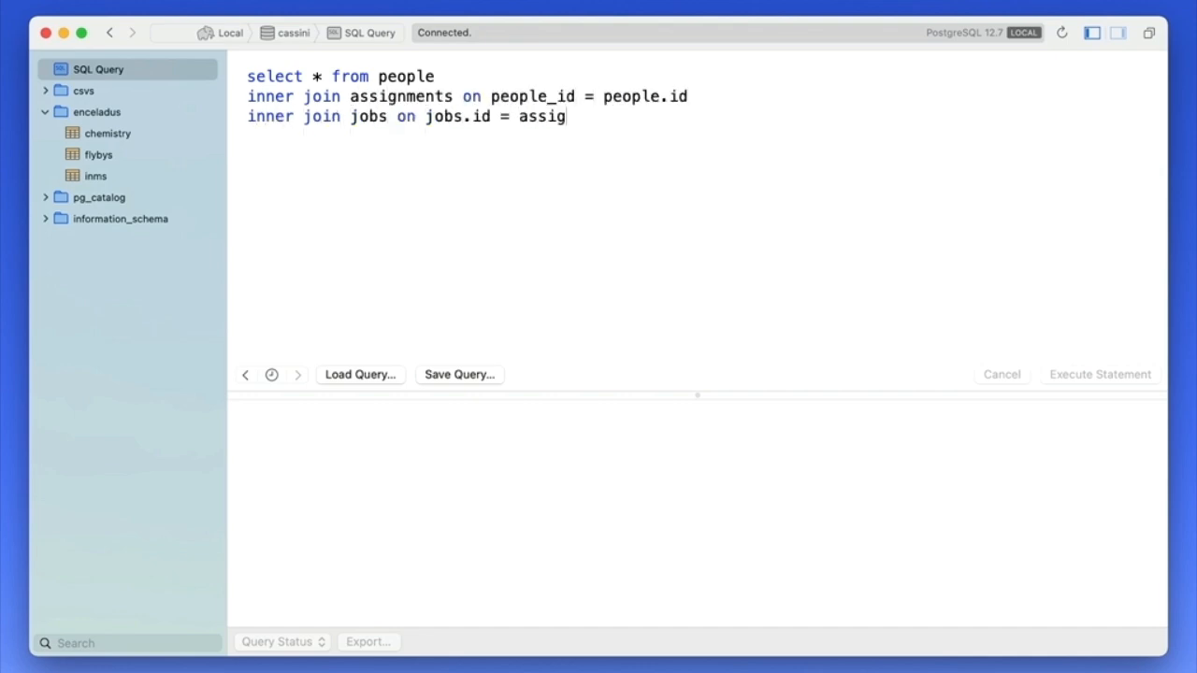
- Finish the inner join on jobs.id = assignments.job_id and run the query
text(nments.job_id;)
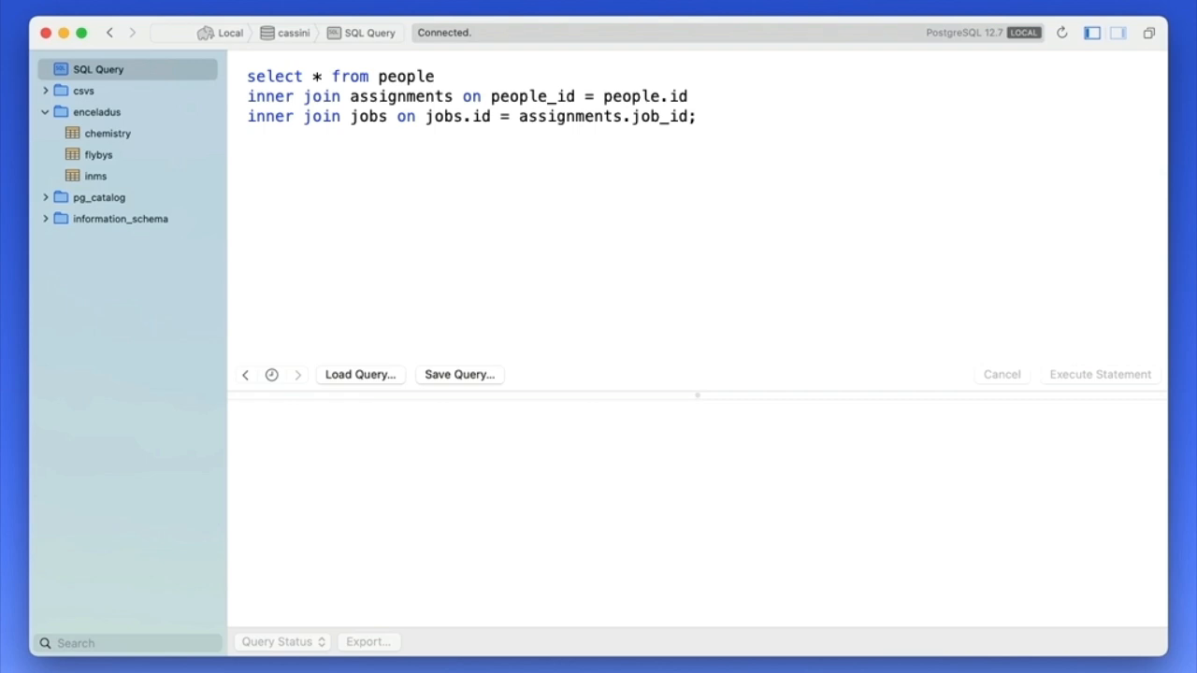
click(1100, 374)
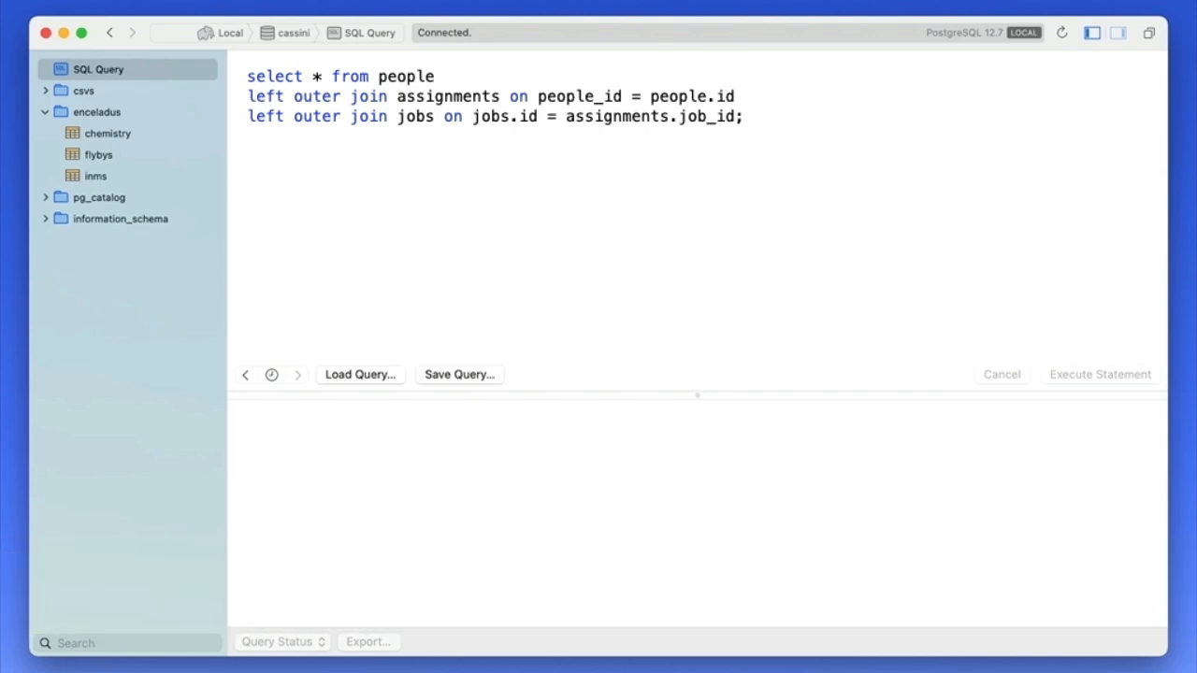
- Run the query with both joins as left outer joins
click(1100, 374)
text(righ)
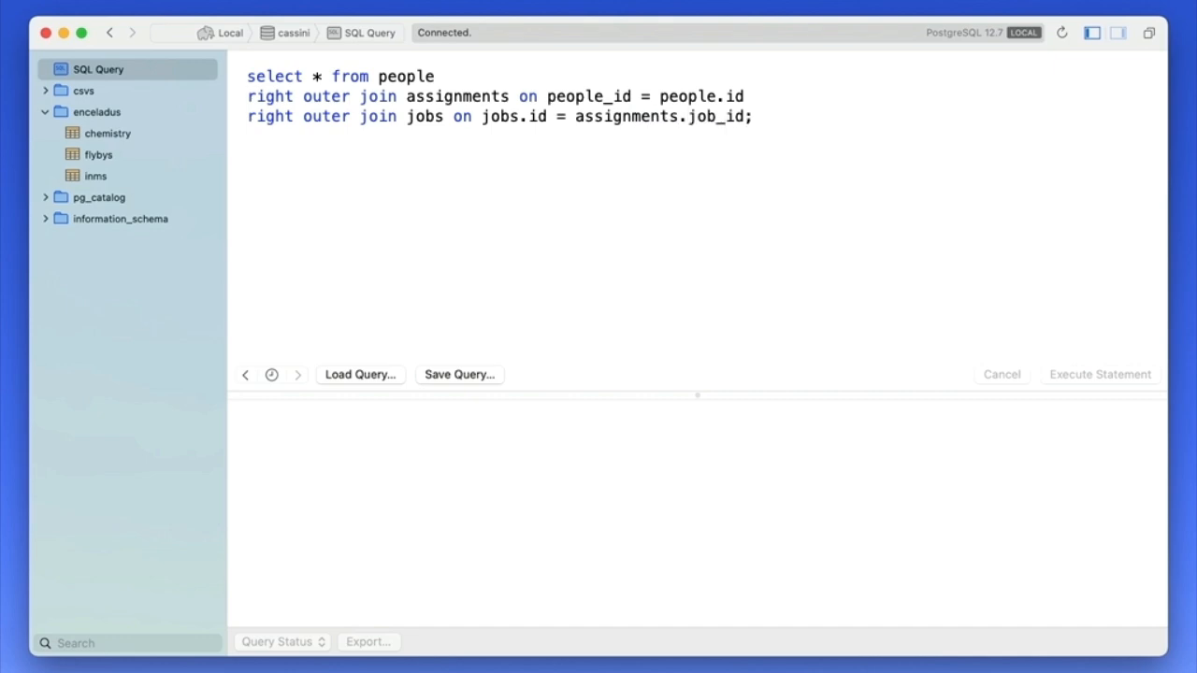
- Run the query with both joins as right outer joins
click(1100, 374)
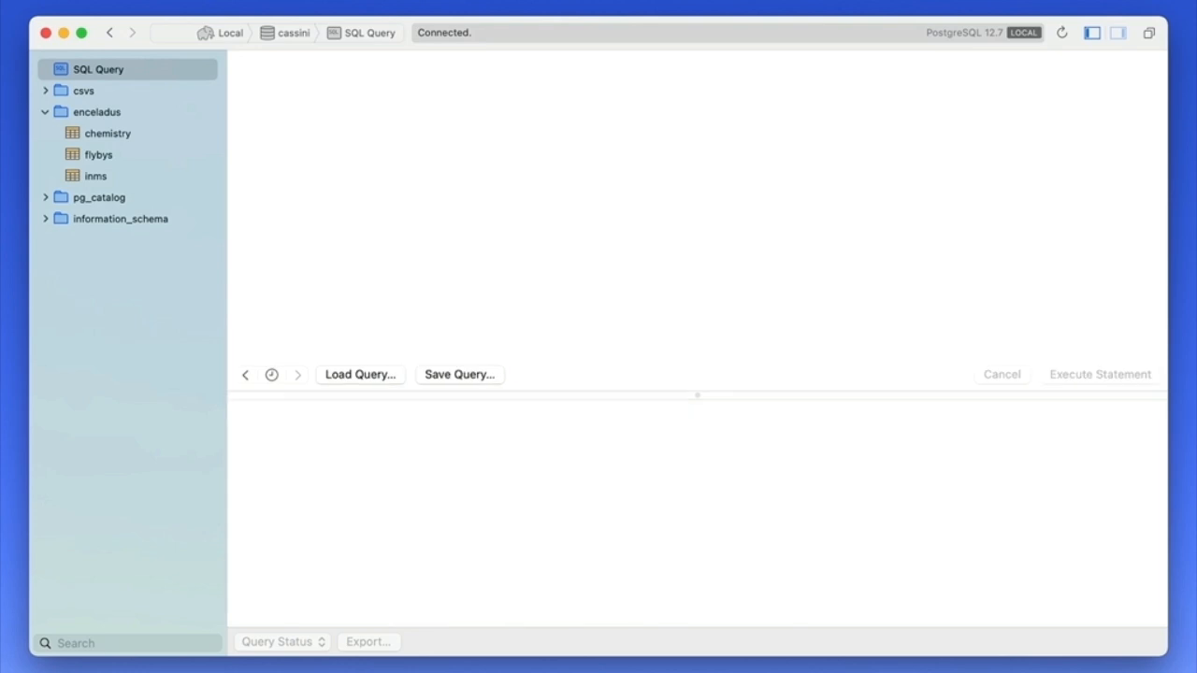
- Run the select rewritten with full outer joins on assignments and jobs
text(select * from people)
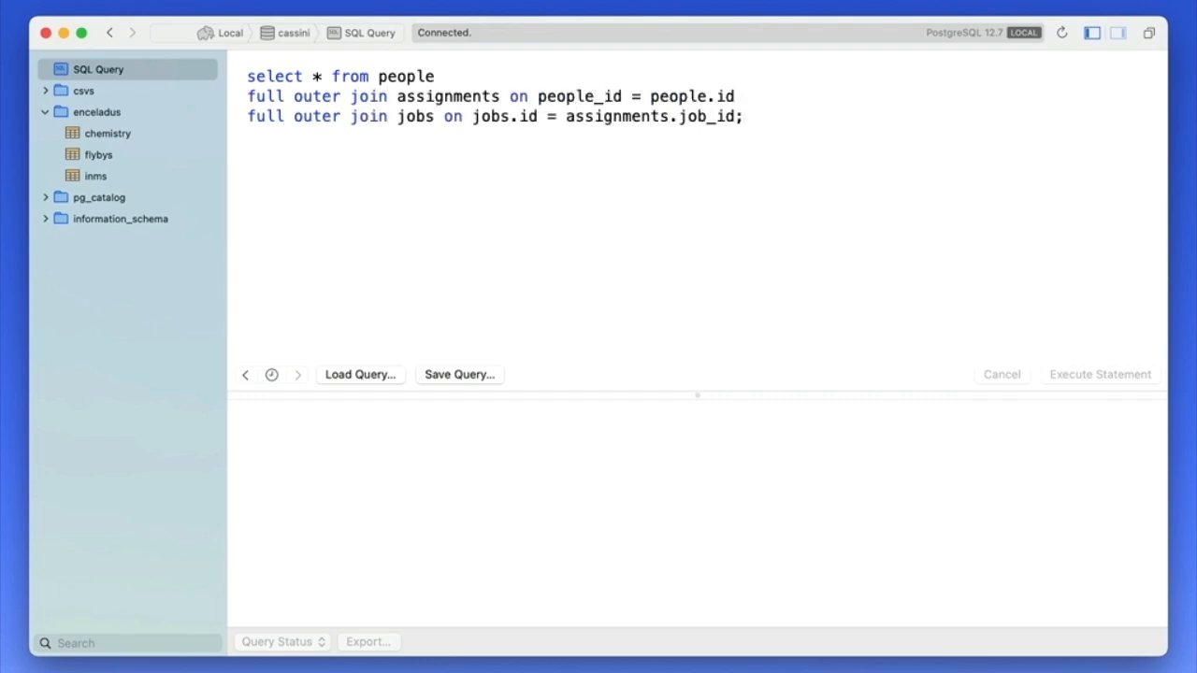
click(1099, 374)
text(drop table if)
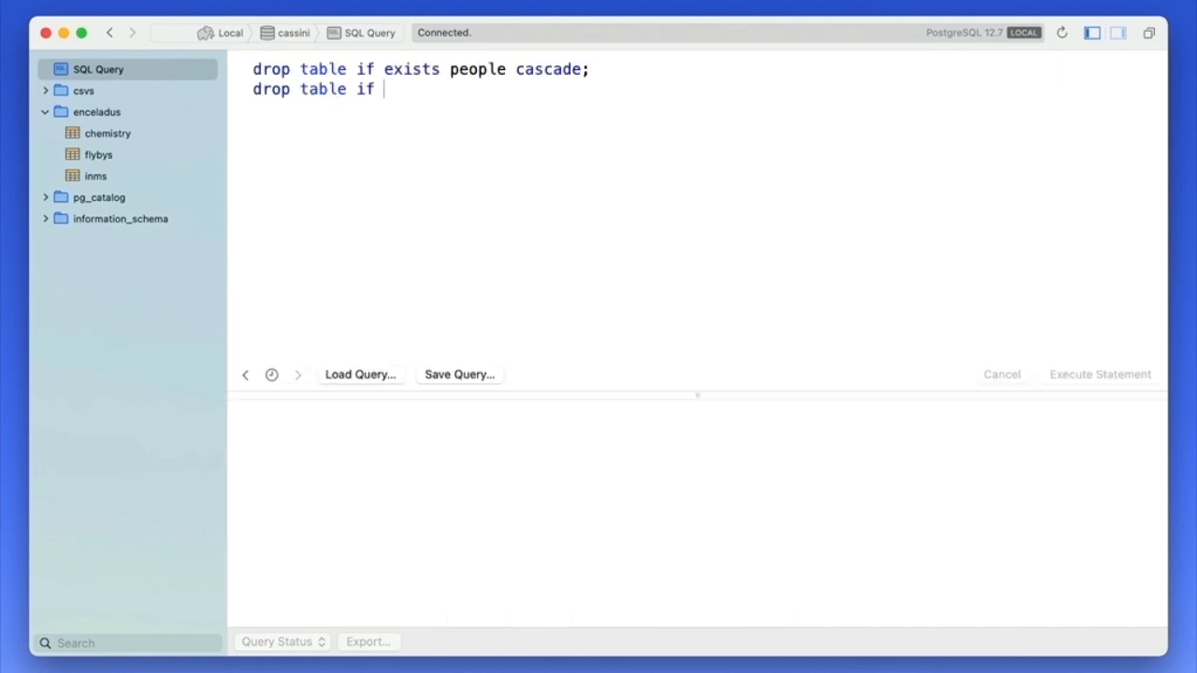
- Drop jobs and assignments with cascade, create people and friends referencing people(id), and run it
text(exists jobs cascade;)
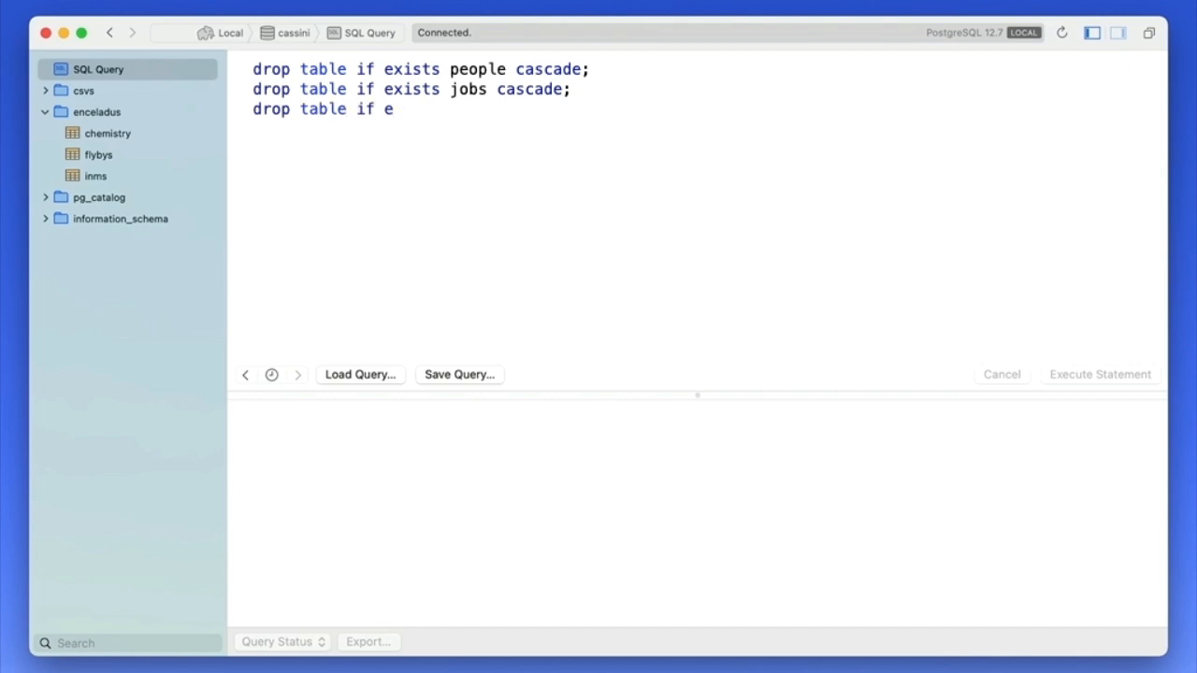
text(assignments cascade;)
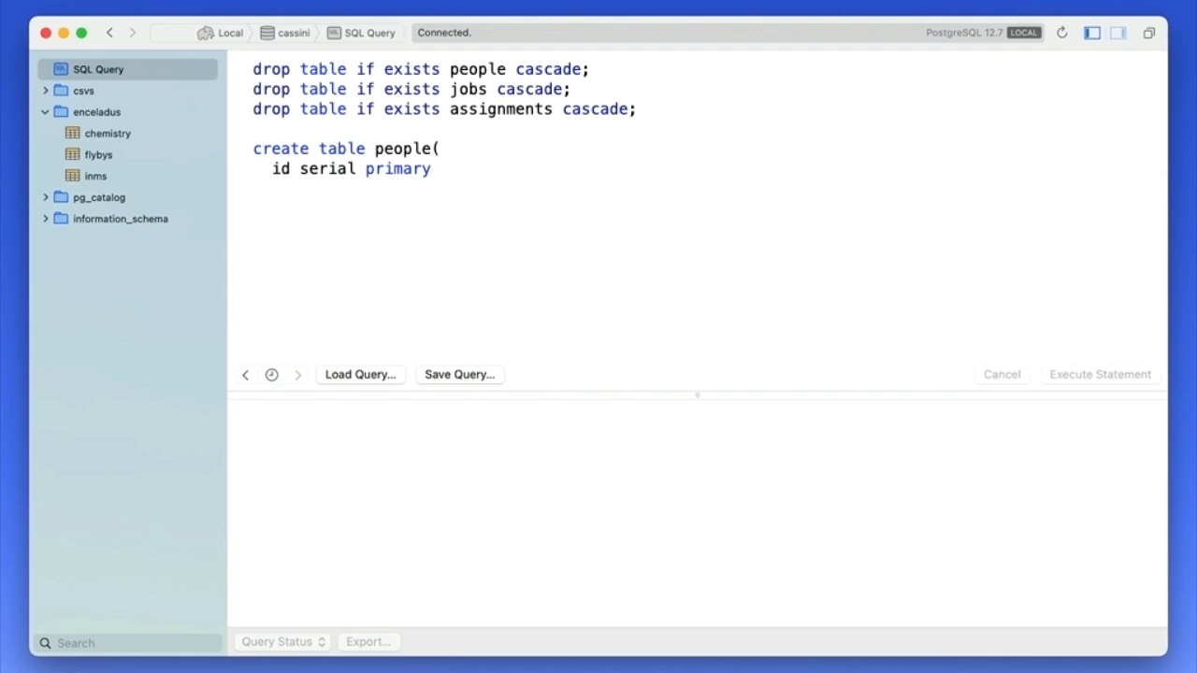
text(key,)
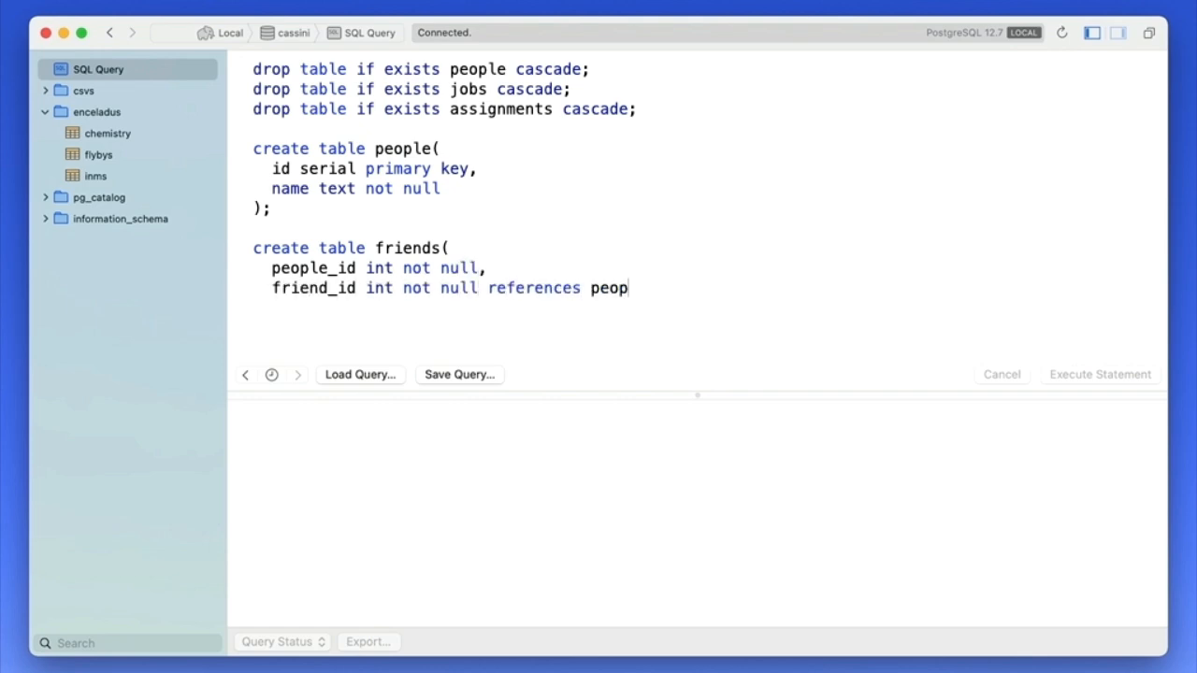
text(le(id),)
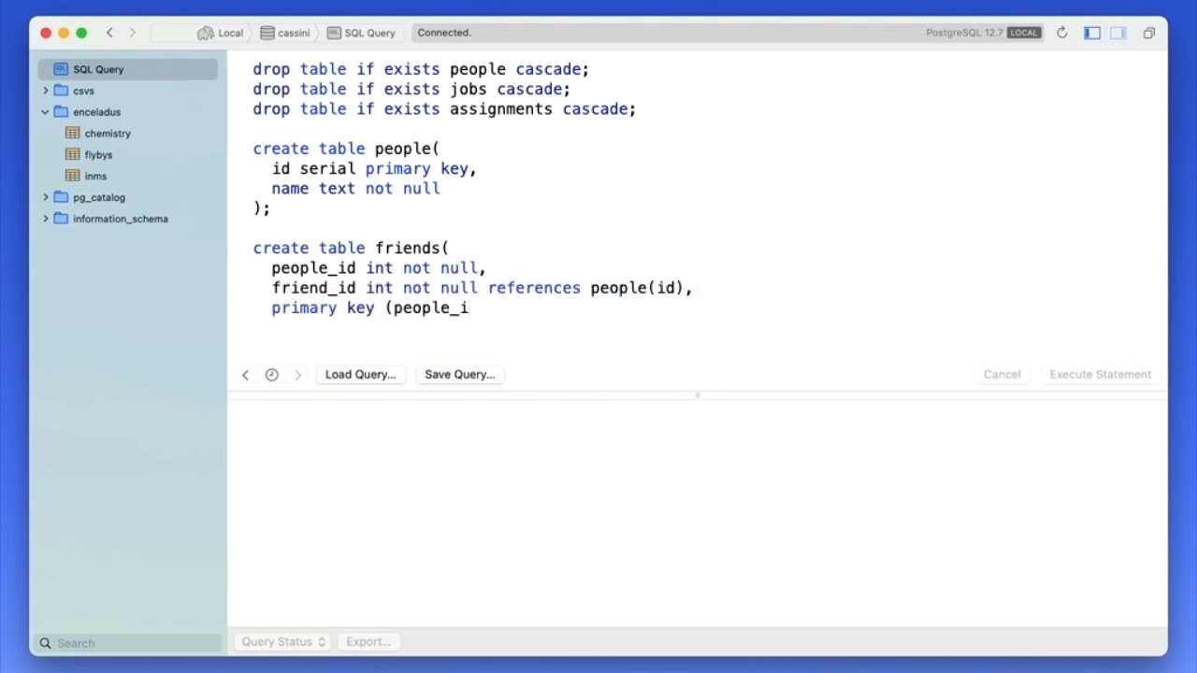
click(1100, 374)
text(insert into)
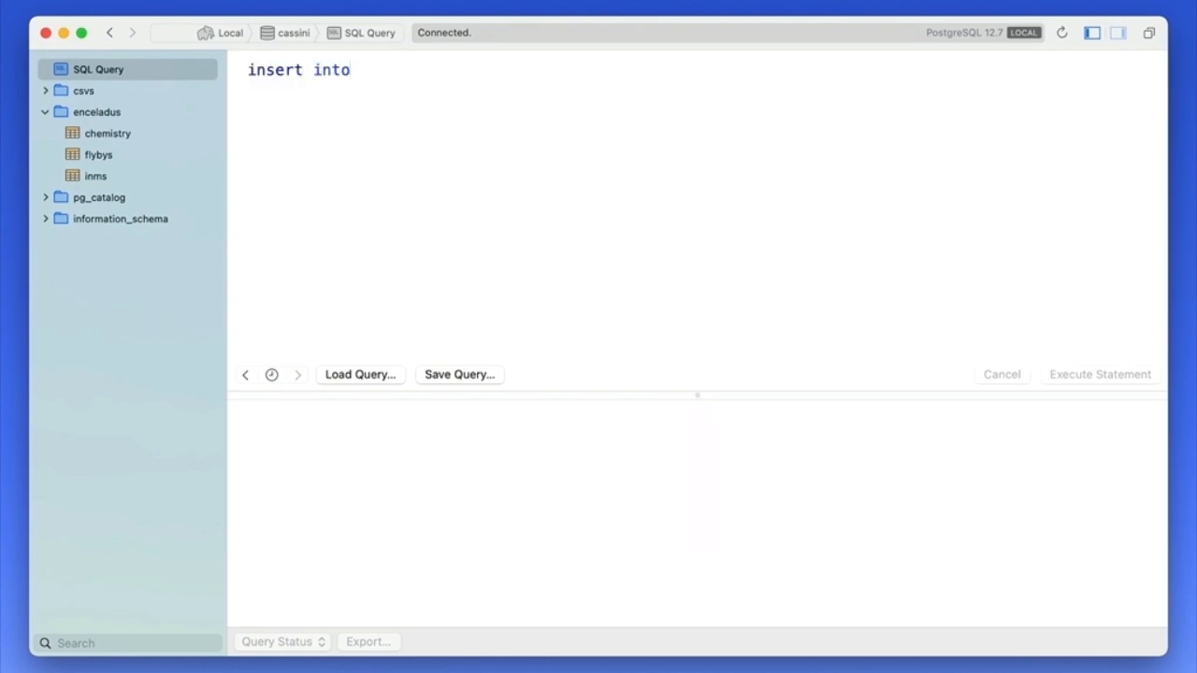
- Insert four people ending with 'Totoro' into people(name)
text(people(name))
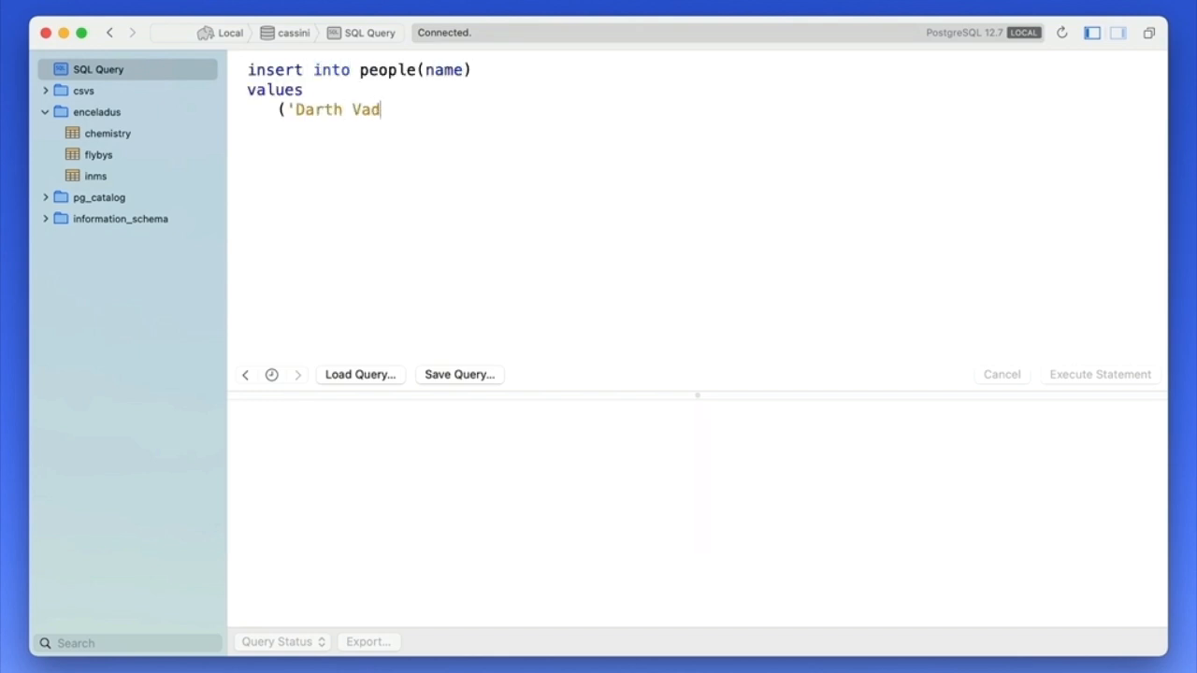
text(er'),)
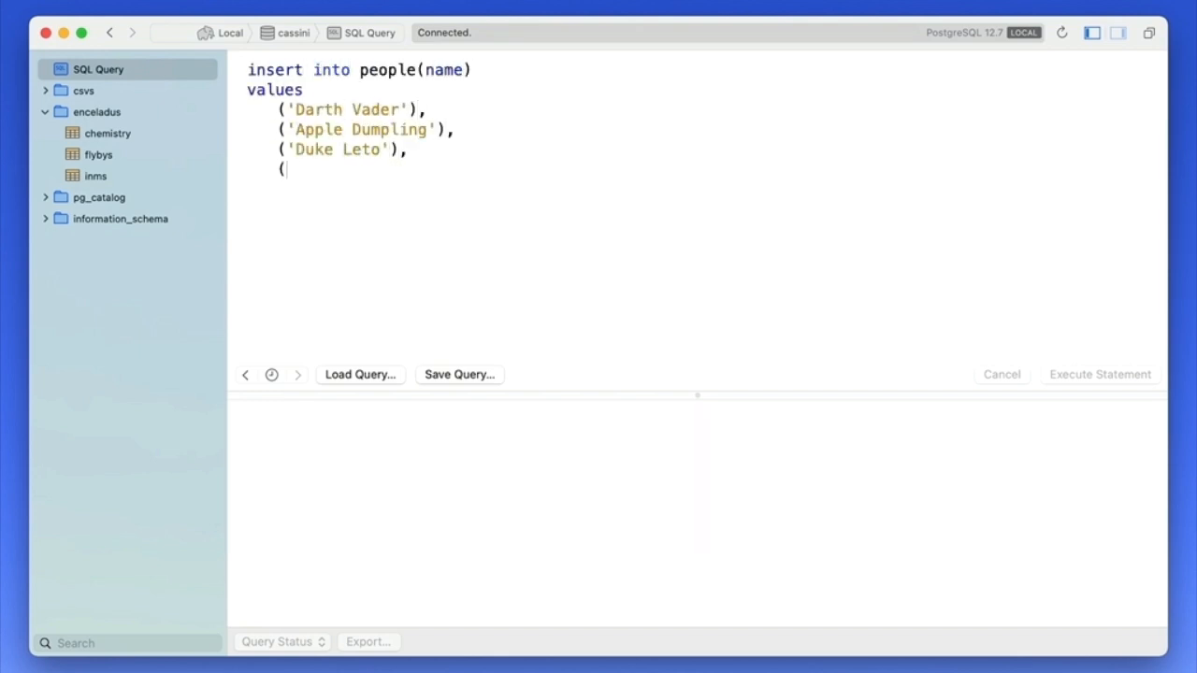
text('Totoro');)
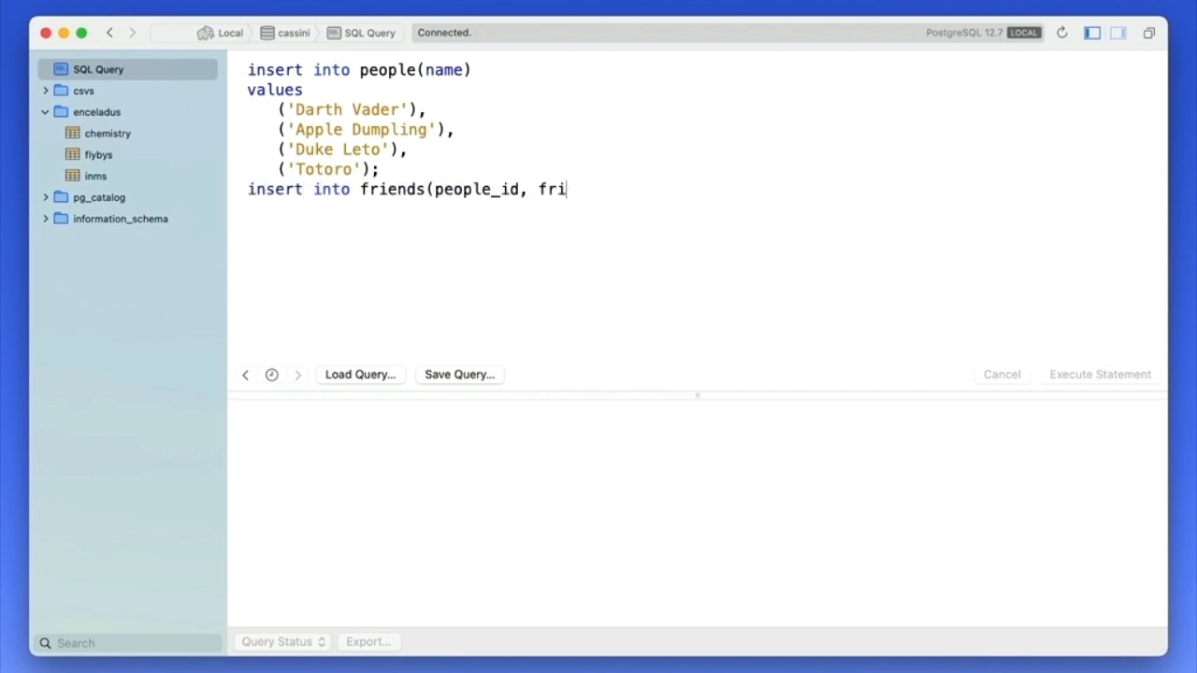
- Insert friend pairs such as Vader/Totoro and Duke Leto/Totoro, run both inserts, and begin the select
text(end_id))
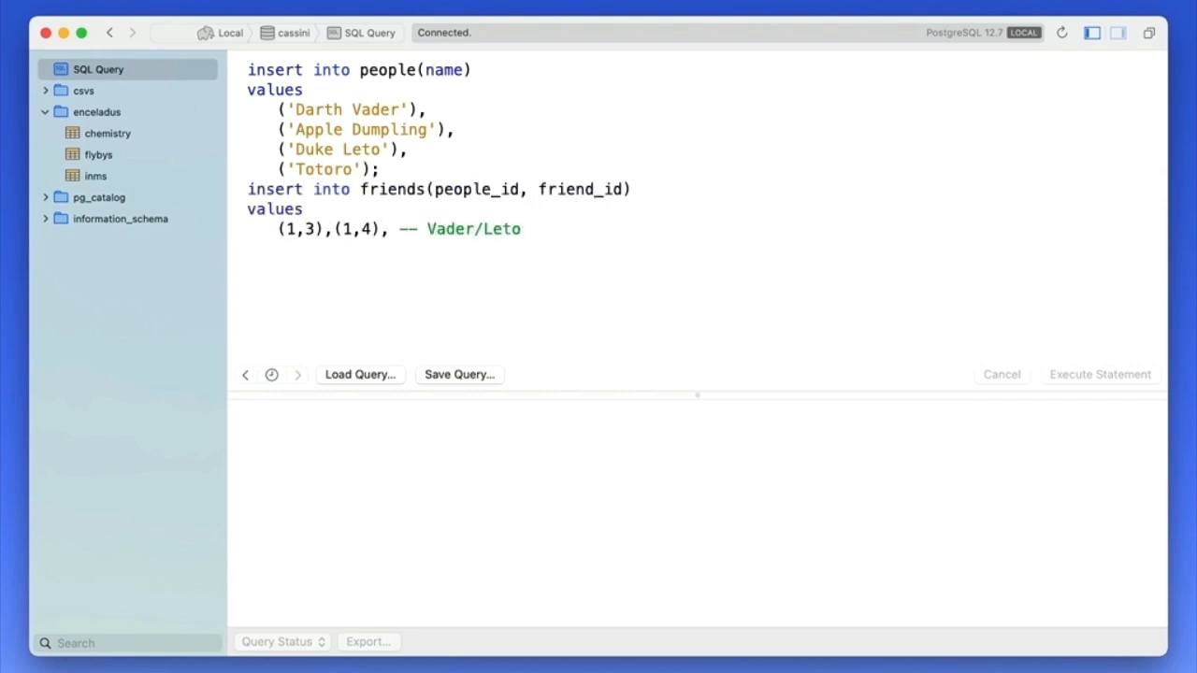
text(, Vader/Totoro)
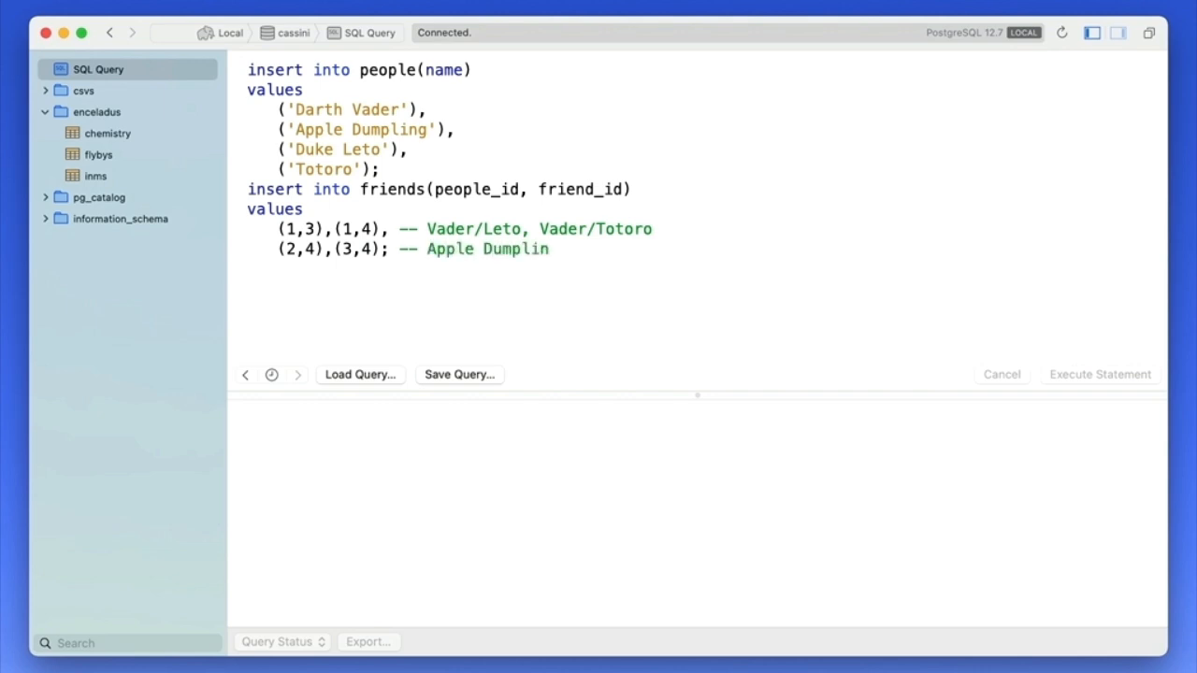
text(/Totoro, Duke Leto/Totoro)
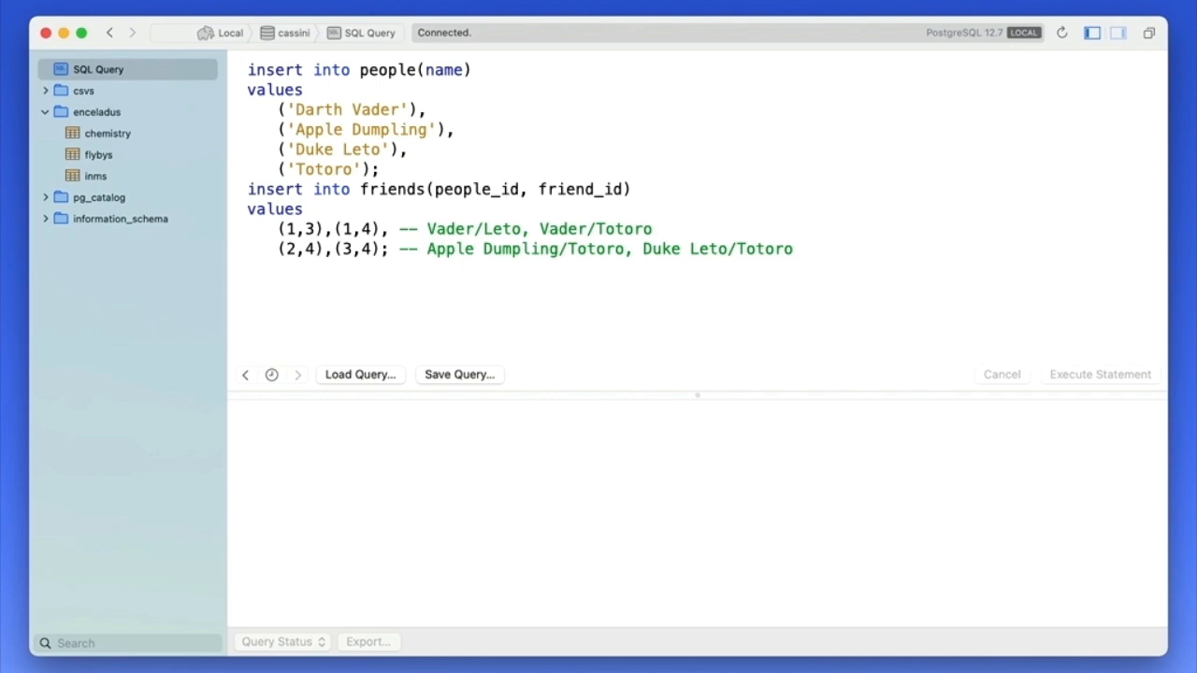
click(1100, 374)
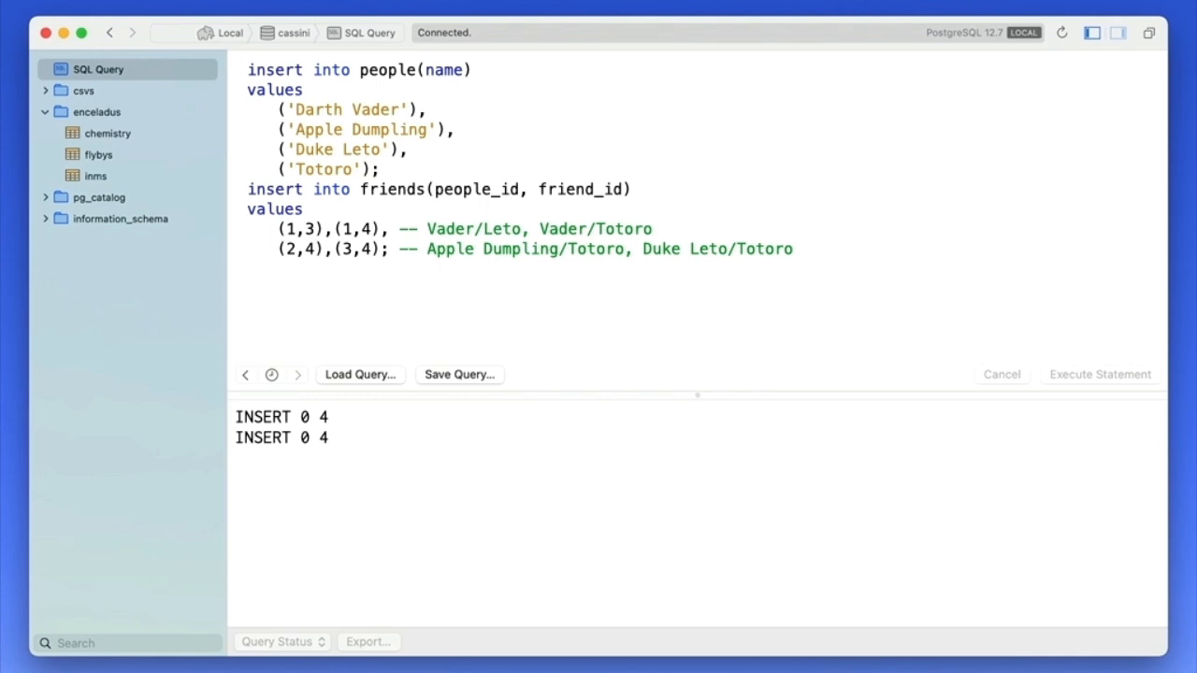
text(select peo)
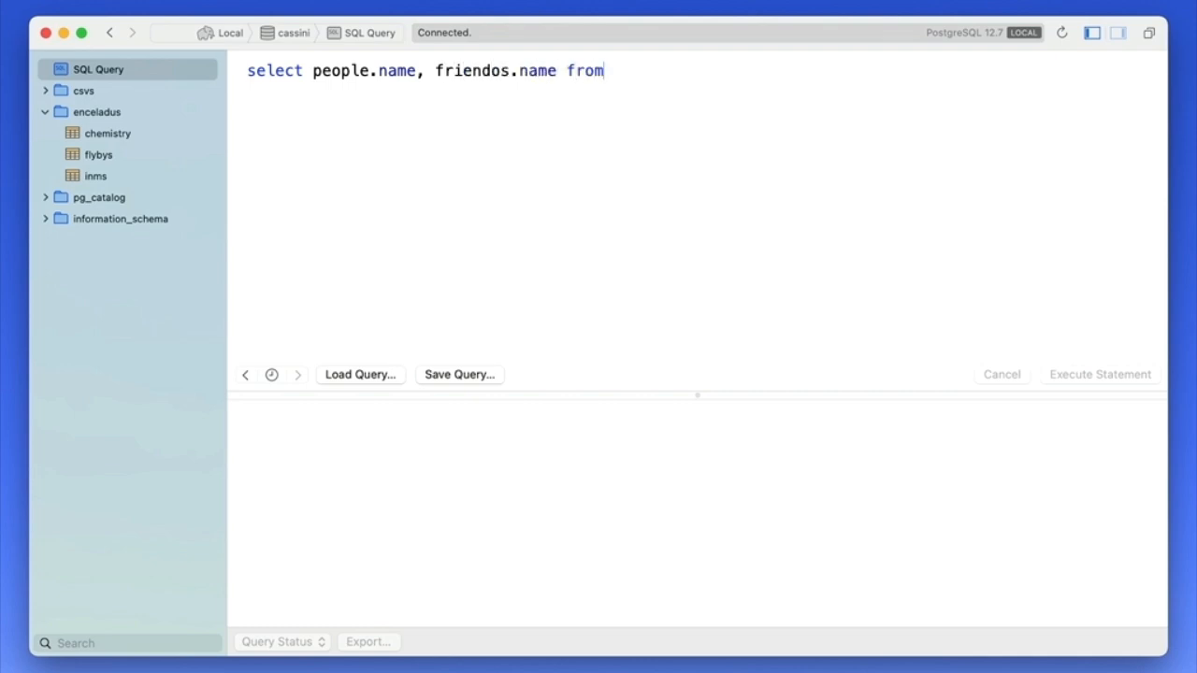
- Run a select joining people to friends and to people as friendos, returning four name pairs like Darth Vader/Duke Leto
text(people)
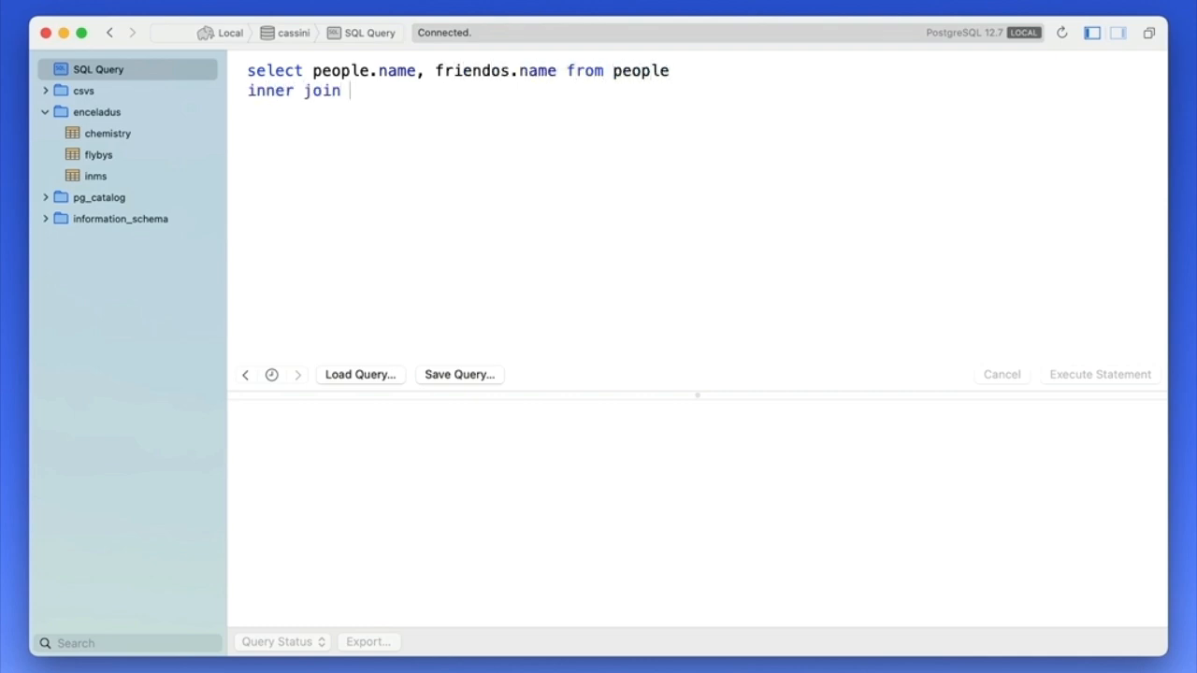
text(friends on people.id = friends.)
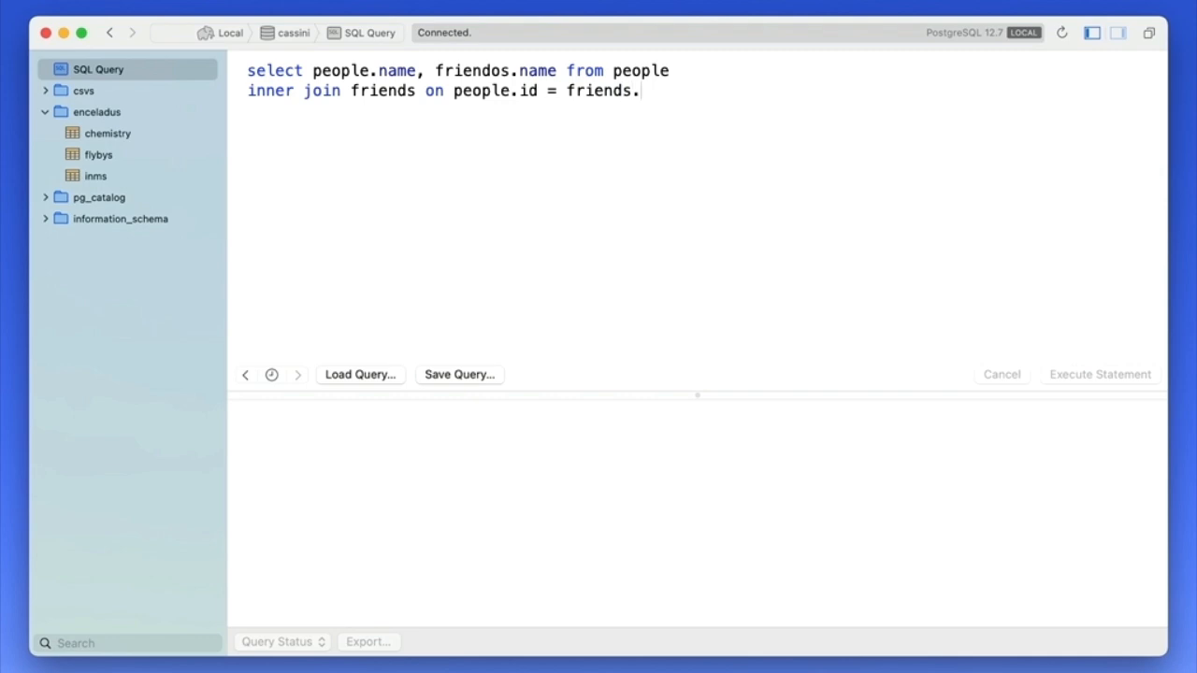
text(people_id)
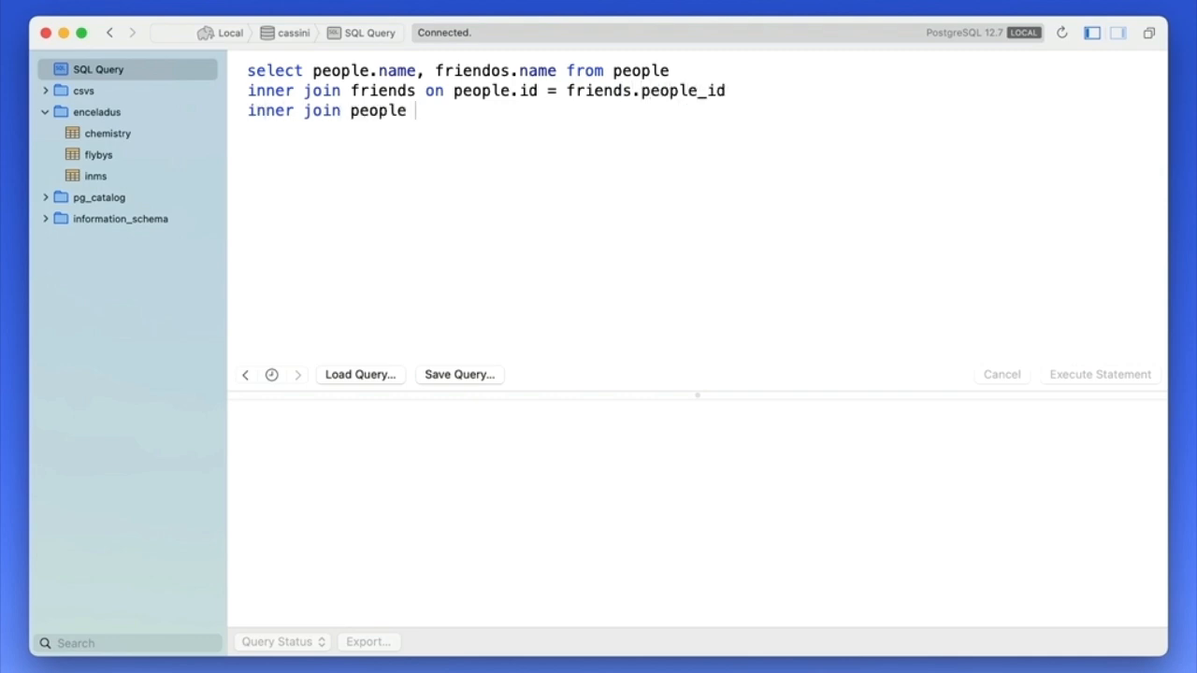
text(as friendos on friends.friend_id = friendos.id;)
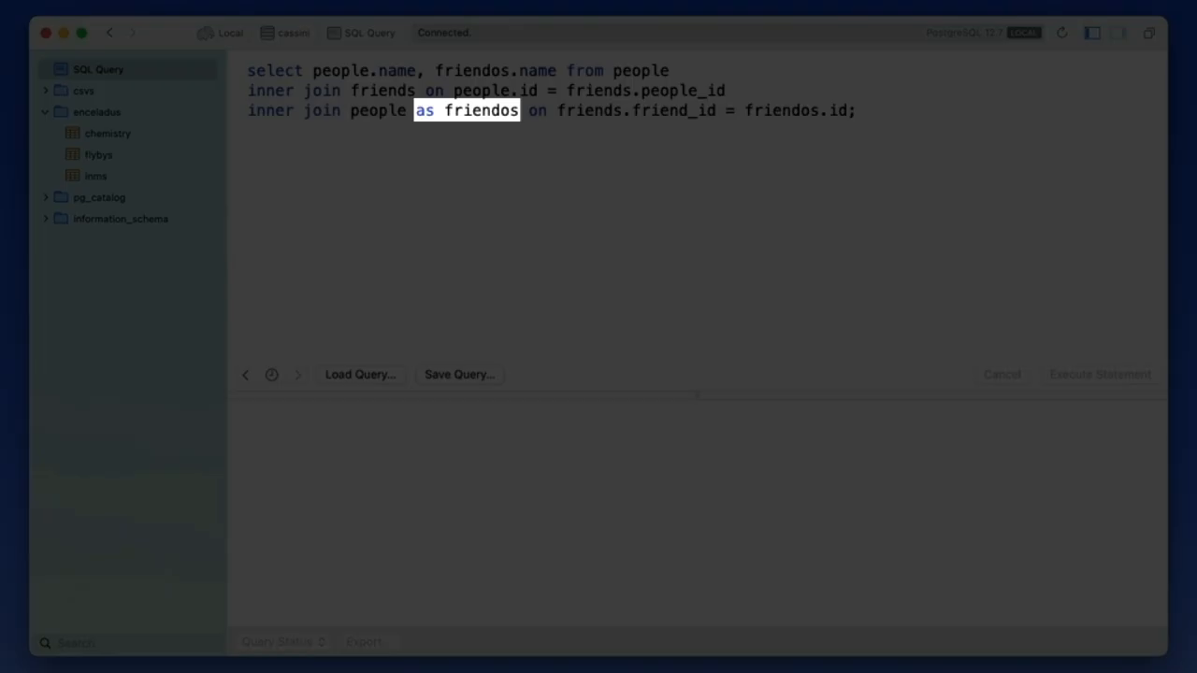
click(1099, 374)
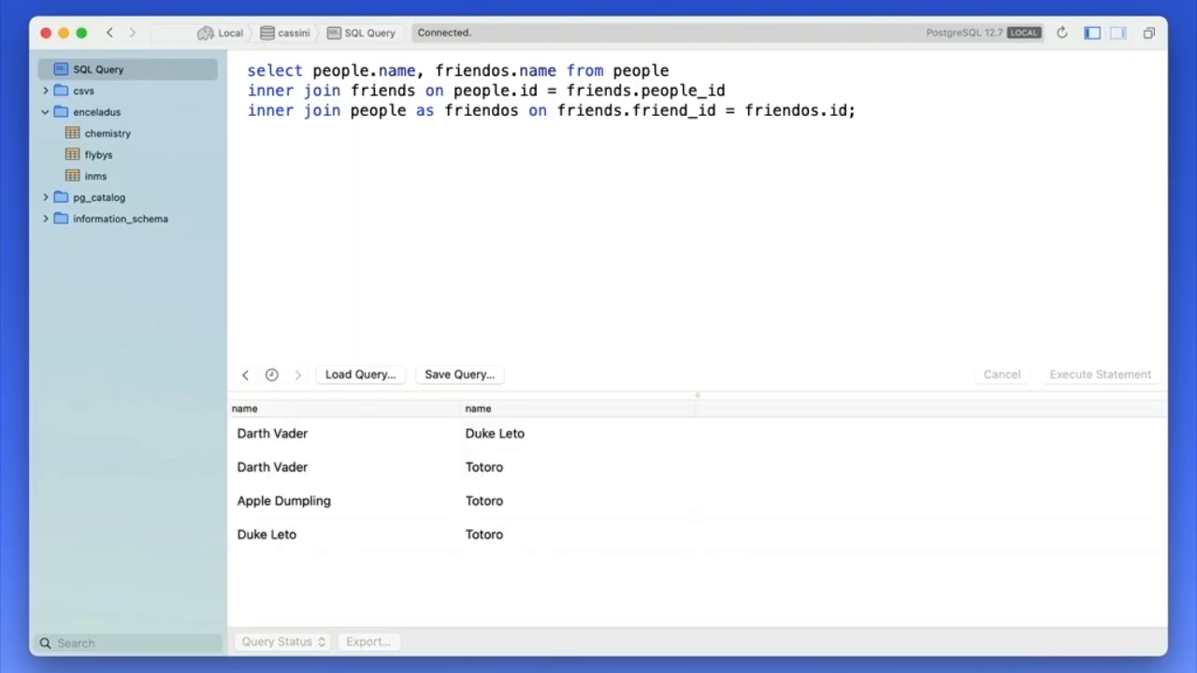